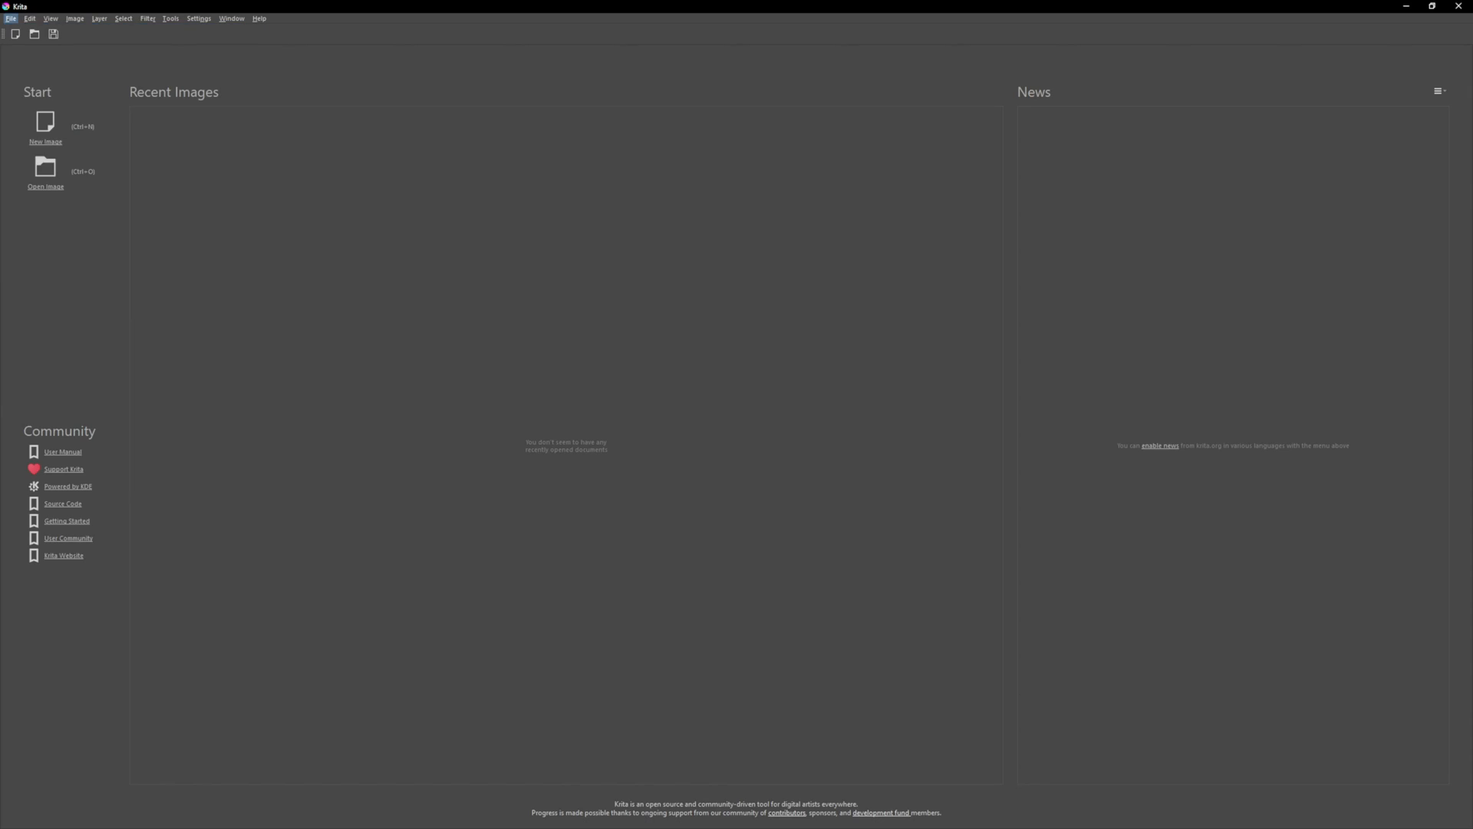
Start a 1024×1024 canvas, paint bold diagonal 4B-pencil streaks, and view it tiled in wrap-around mode
click(44, 127)
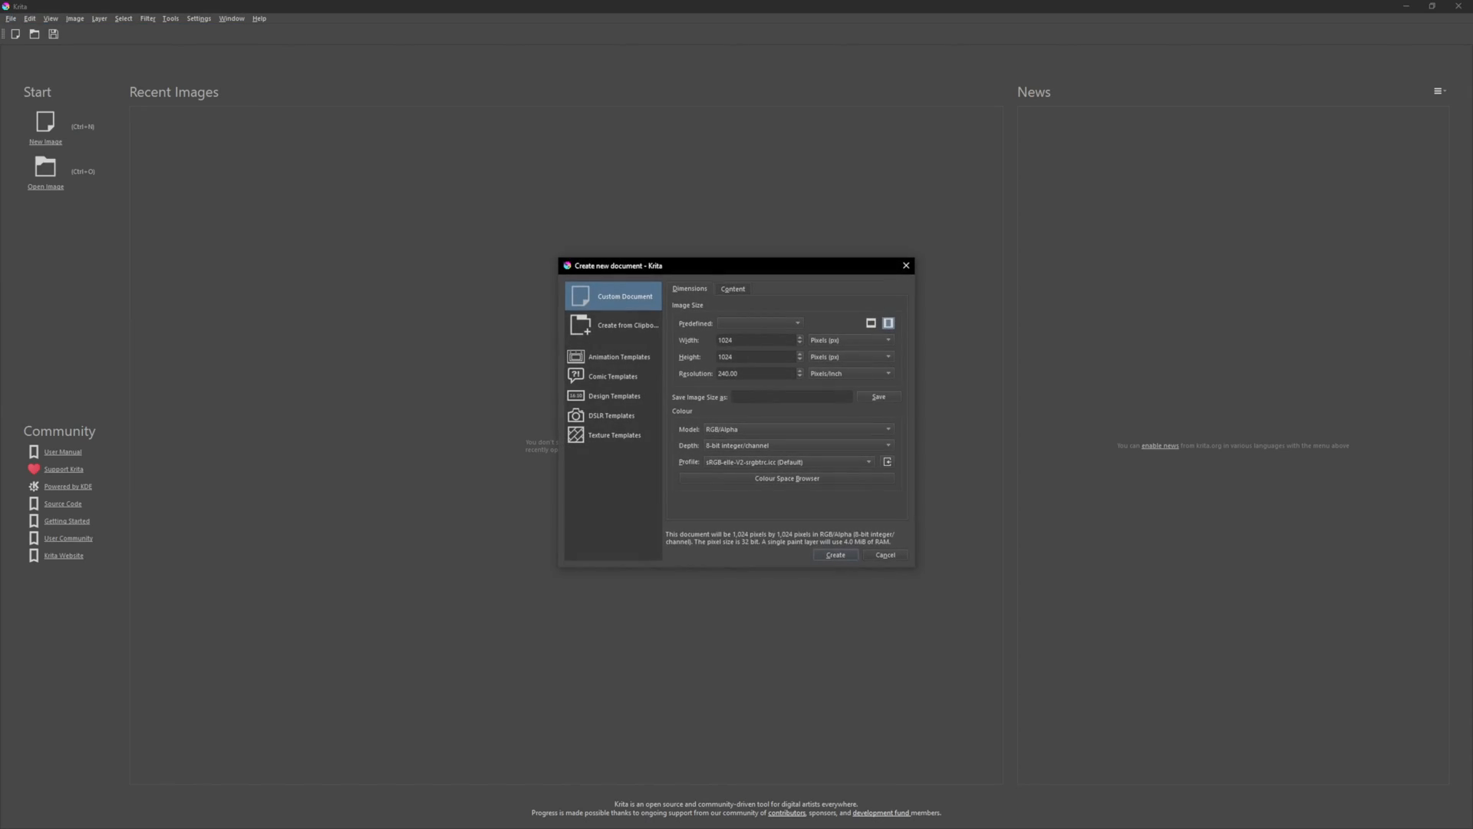
click(835, 554)
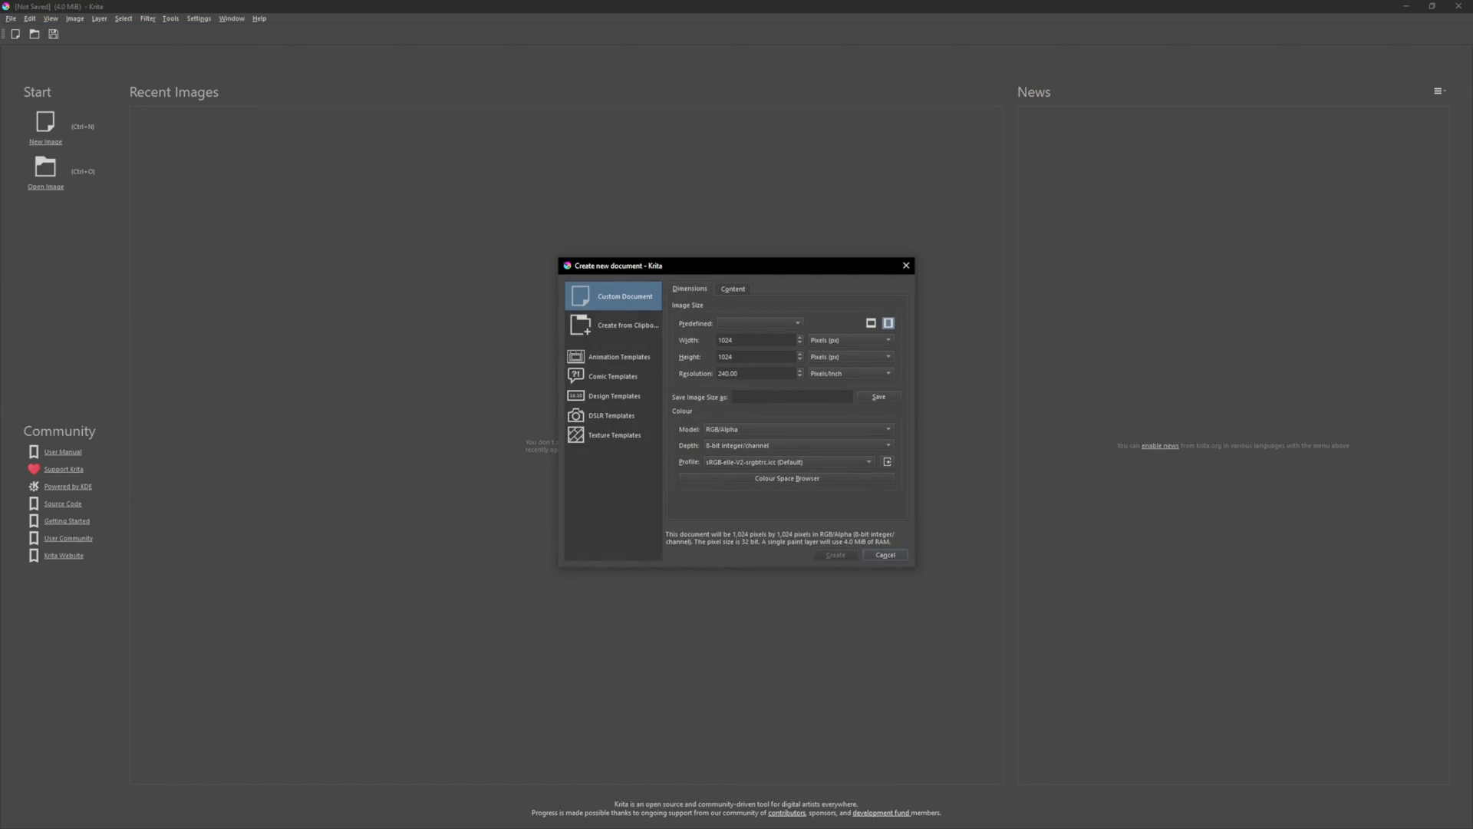
click(833, 554)
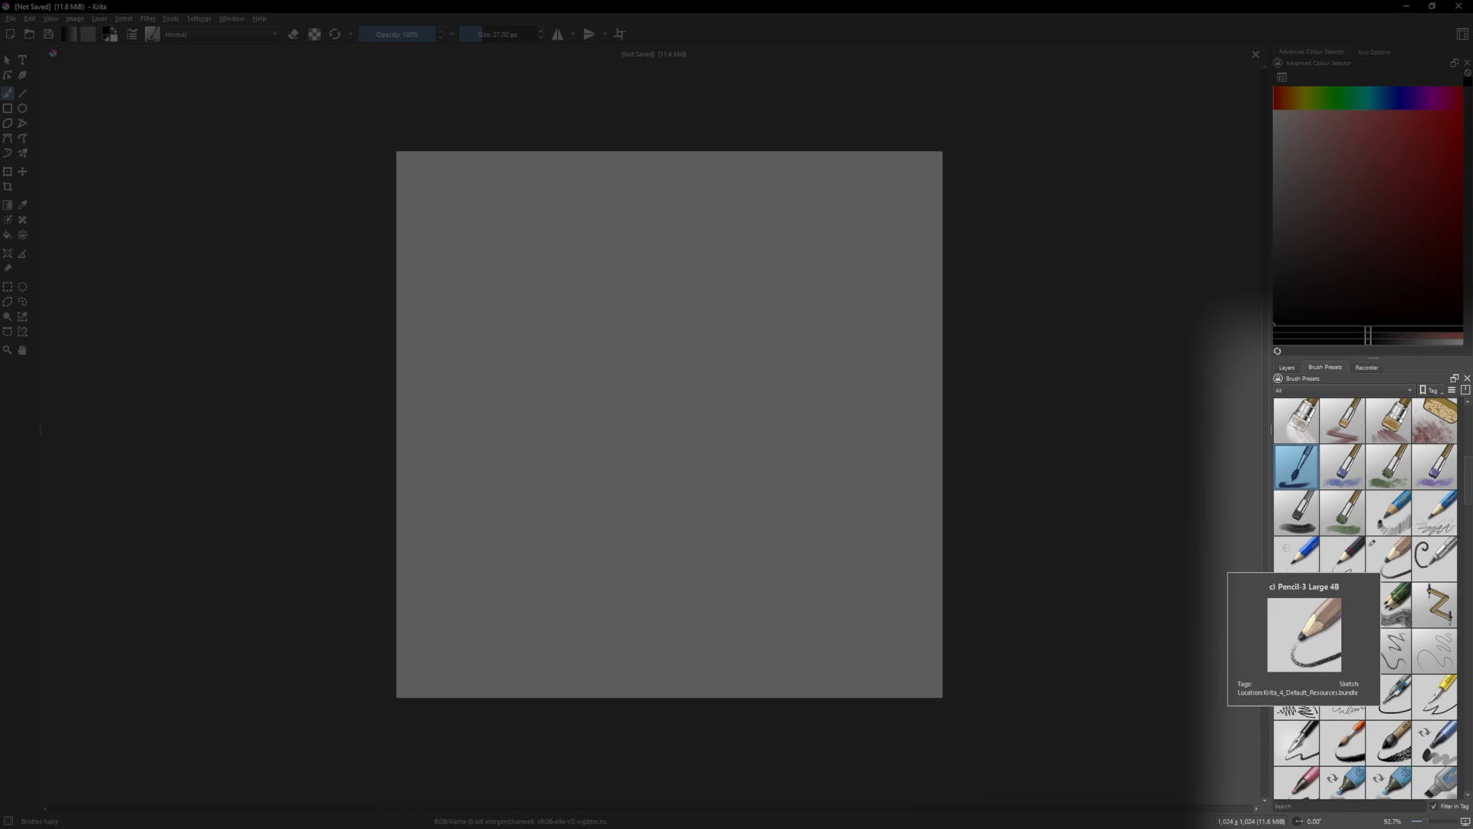
click(1390, 557)
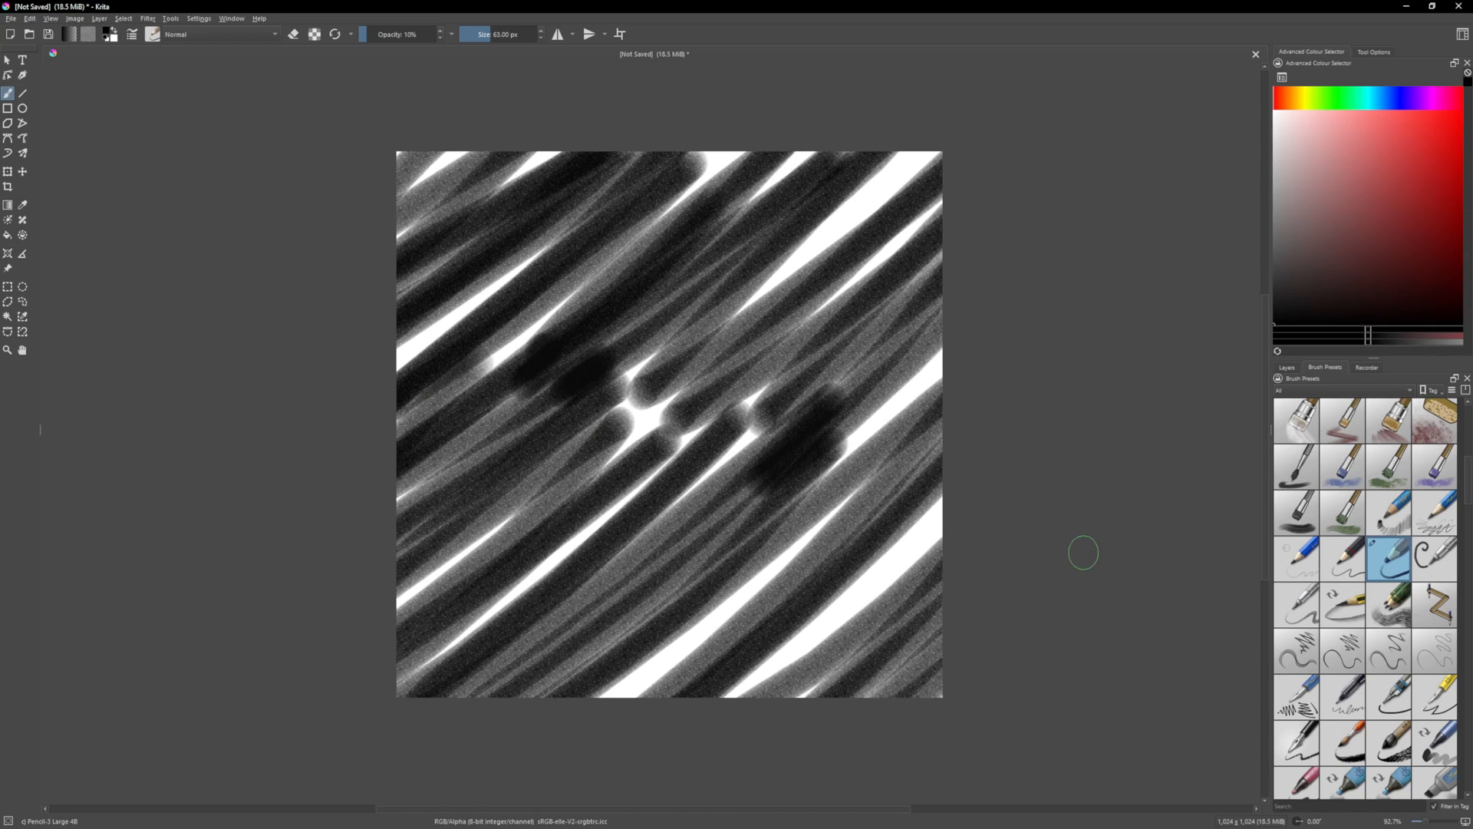
key(shift+w)
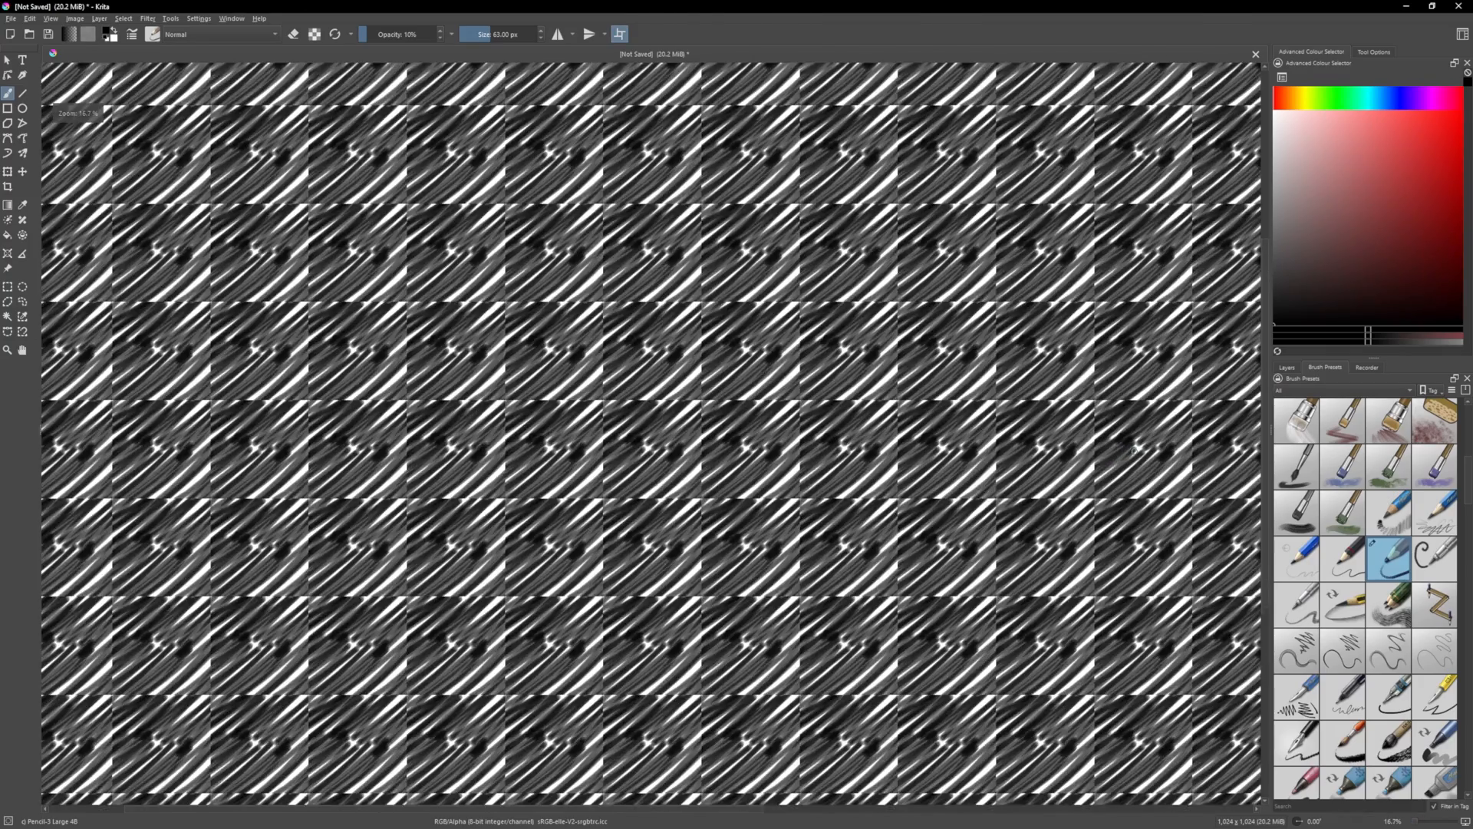
Rework the streaks over the seams and leave wrap-around view for export
scroll(down, 3)
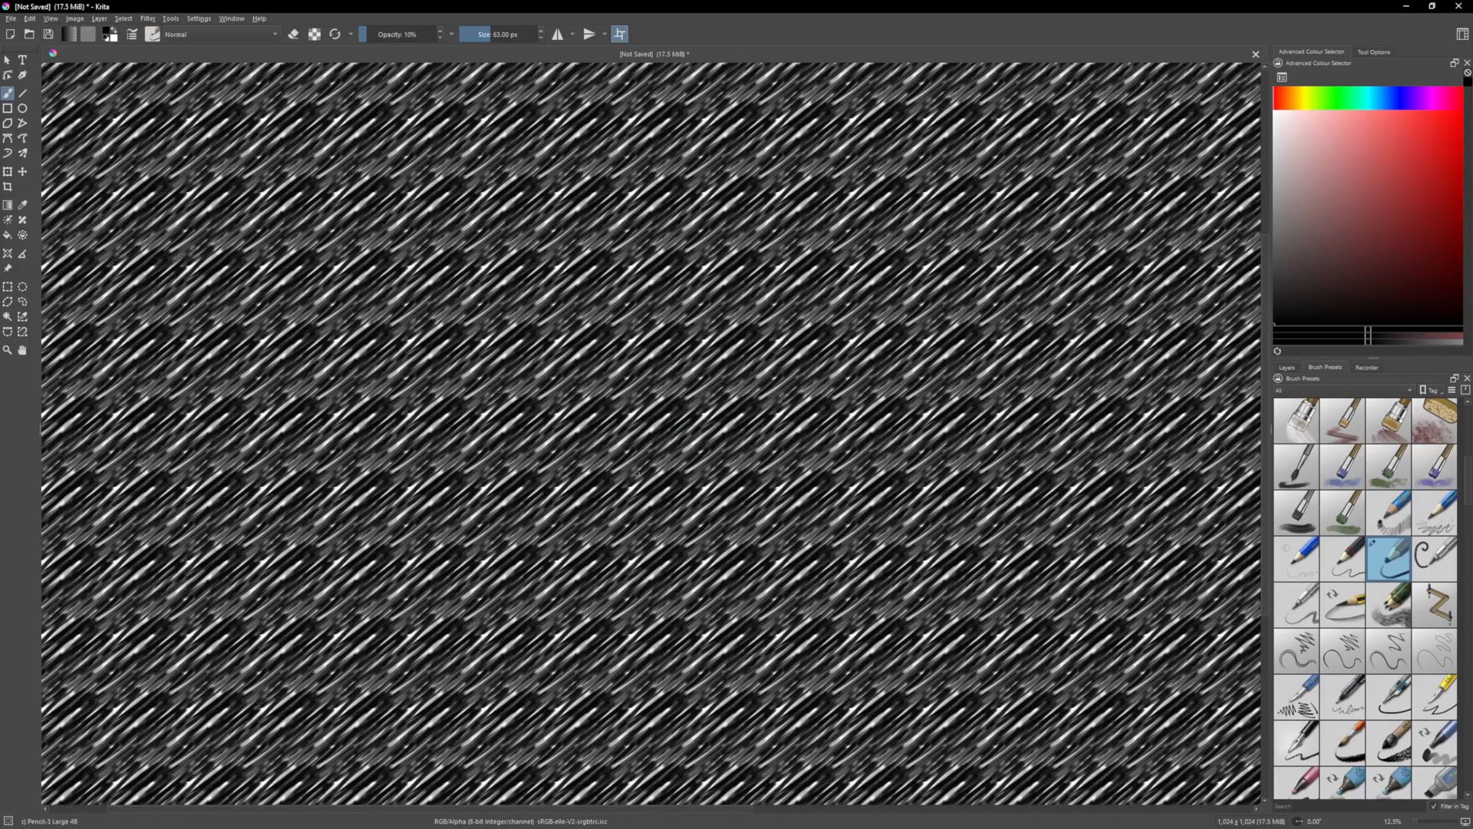
key(e)
text(light.p)
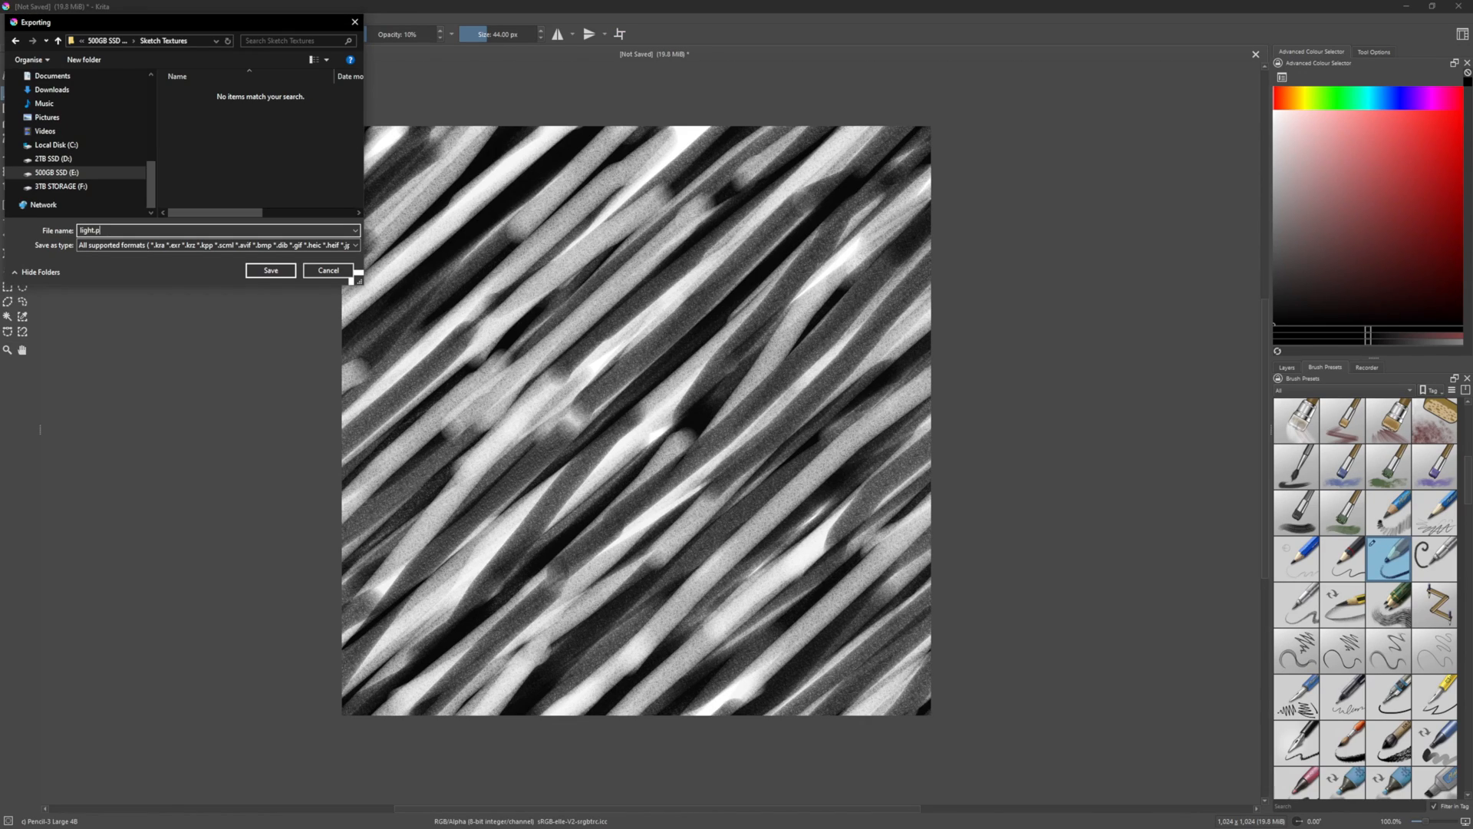
Export the hatch tile as a PNG with default settings
click(270, 270)
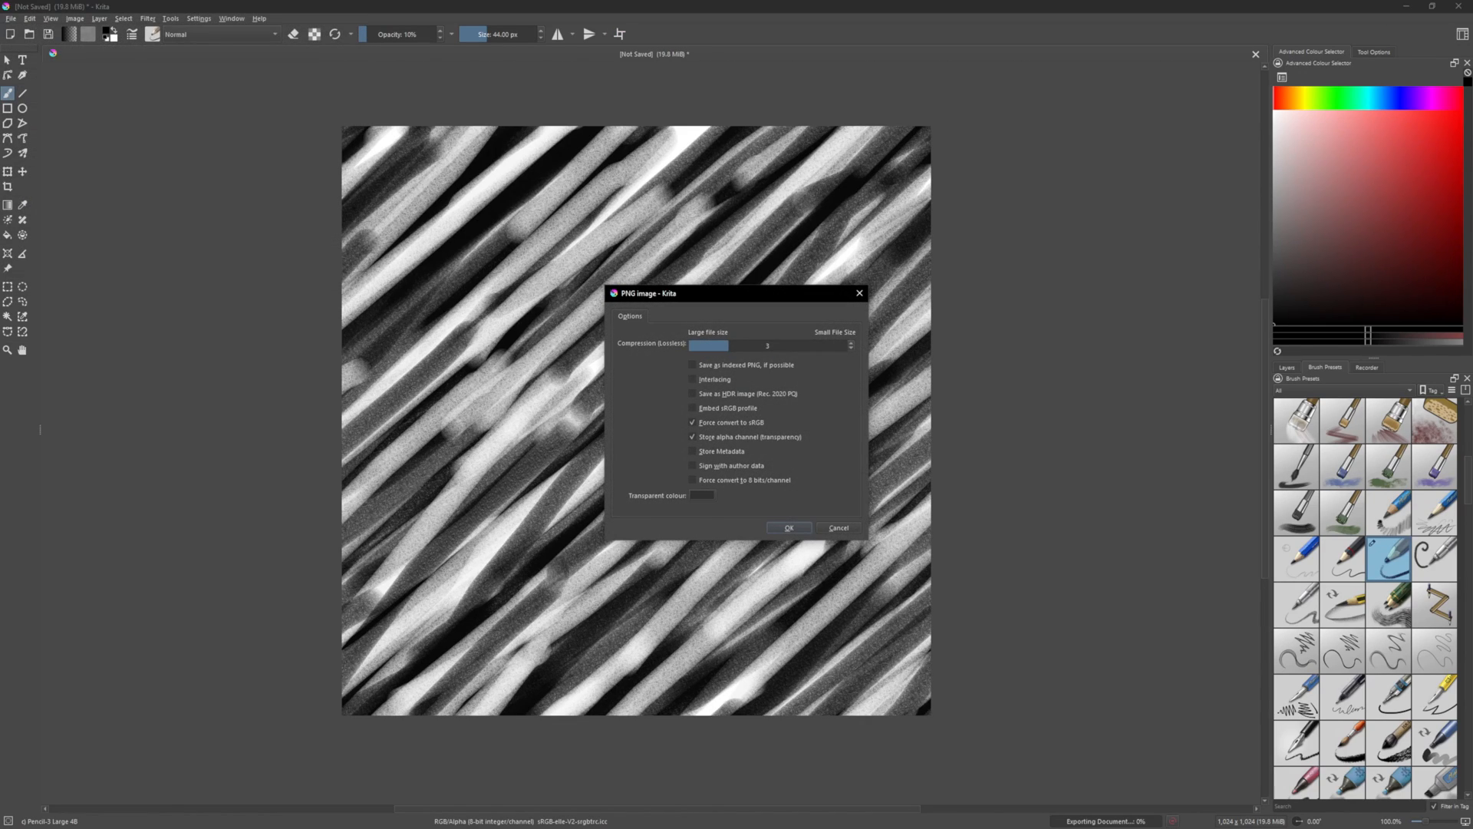
click(789, 526)
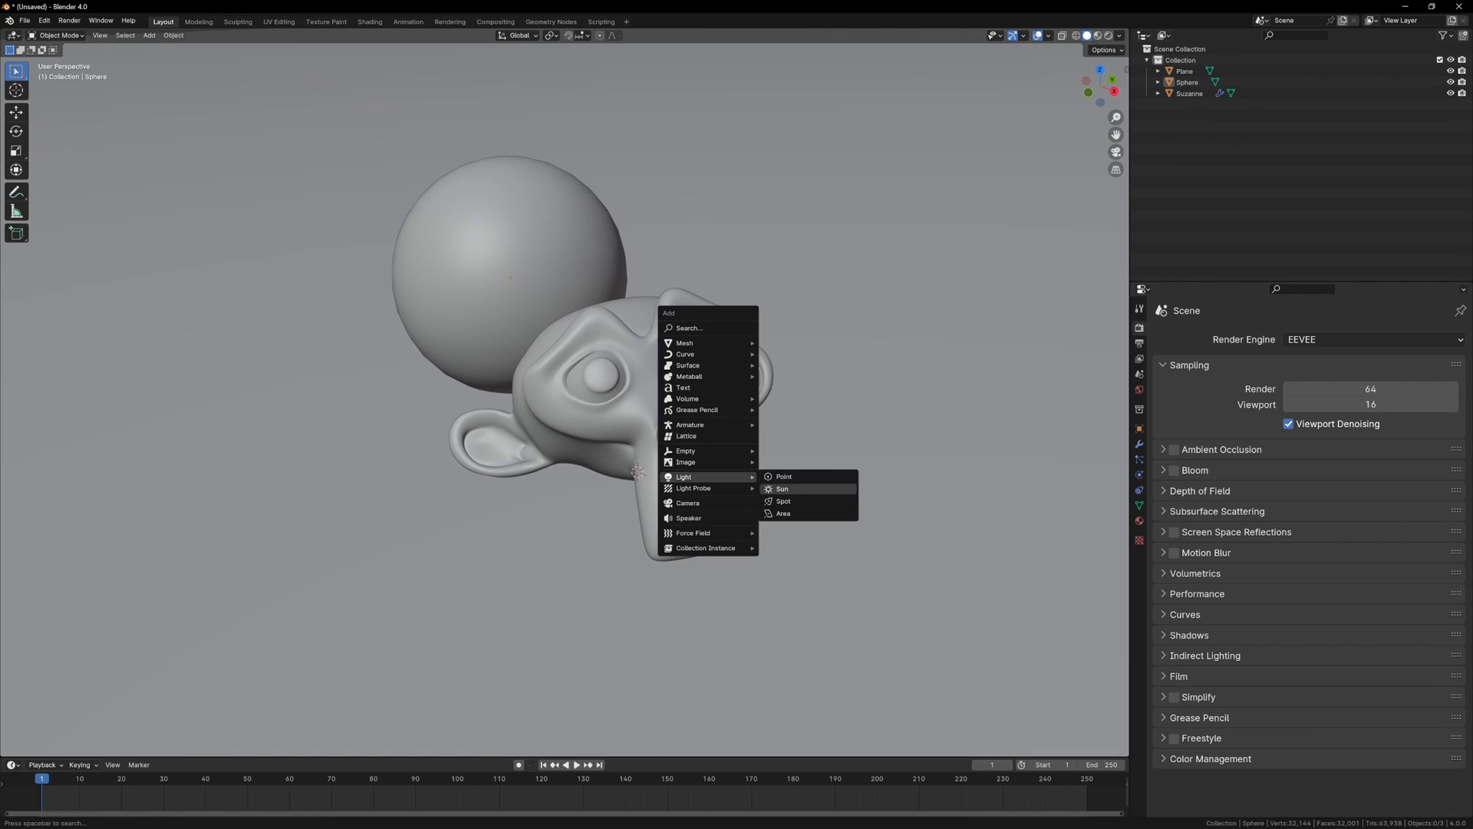
Add a Sun lamp so the objects cast shadows on the plane
click(781, 488)
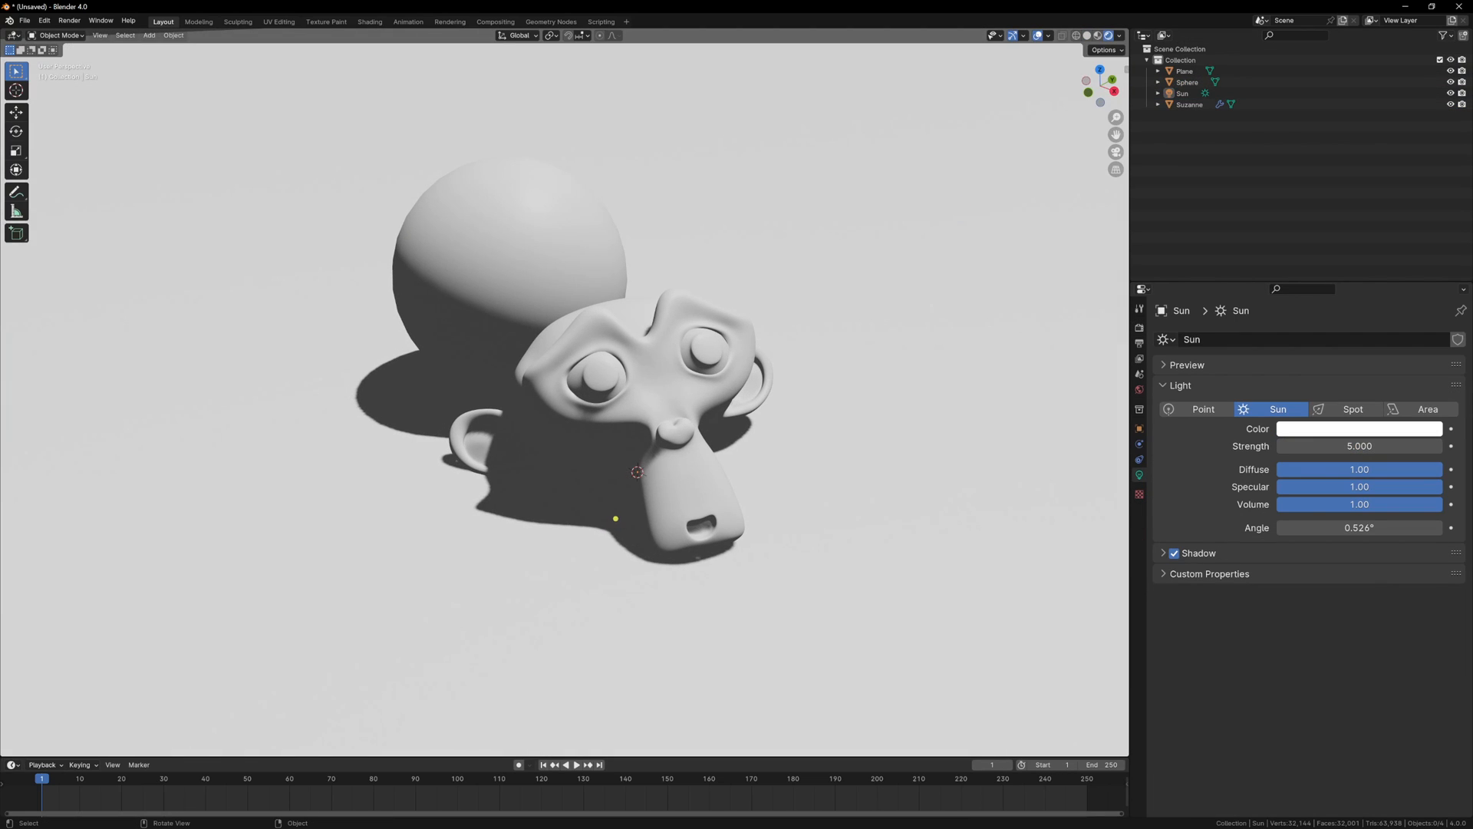
click(658, 395)
text(sh)
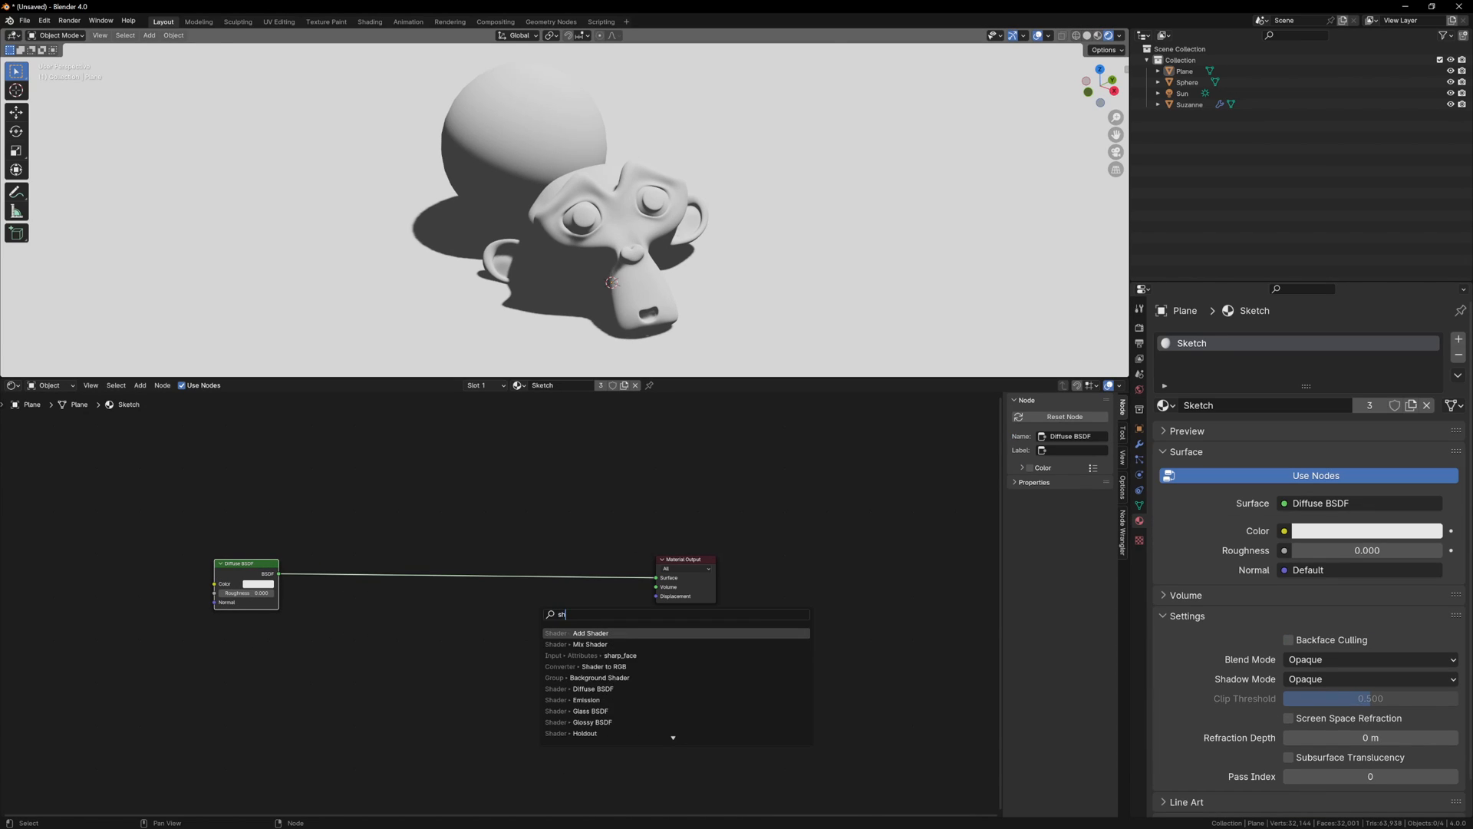
Insert Shader to RGB and Color Ramp nodes between Diffuse BSDF and Material Output
click(597, 666)
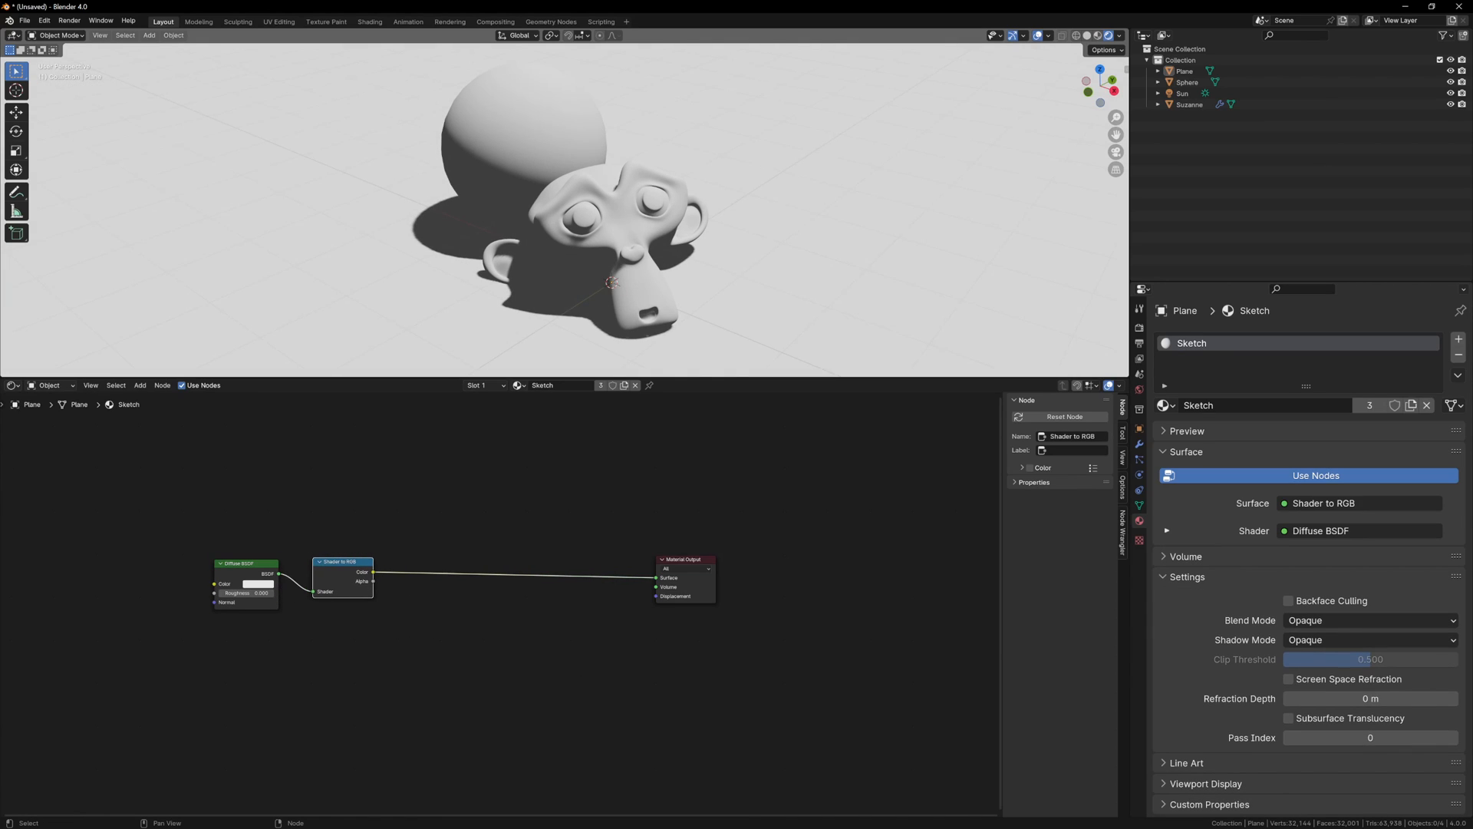
text(color)
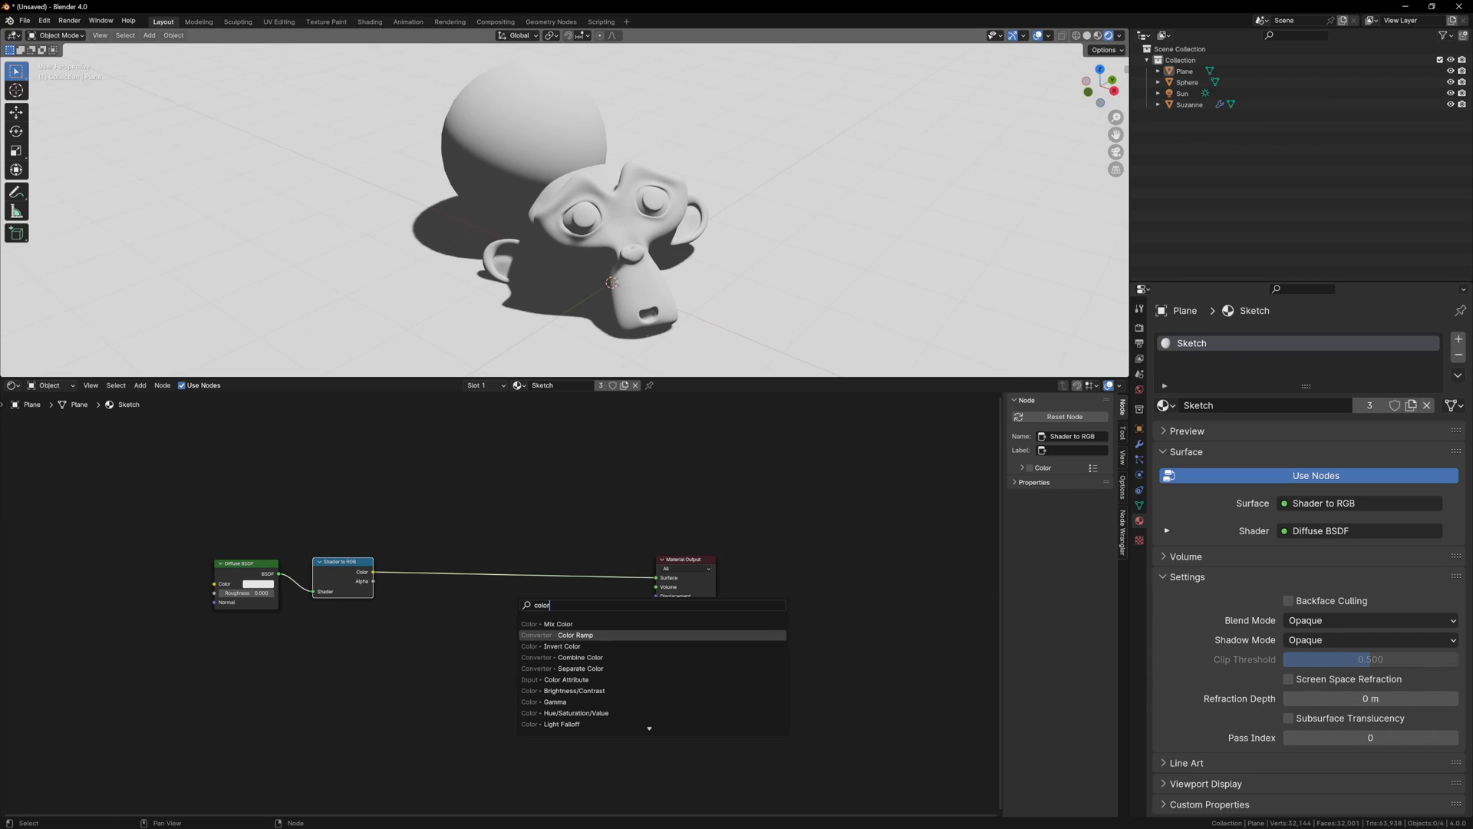
click(574, 634)
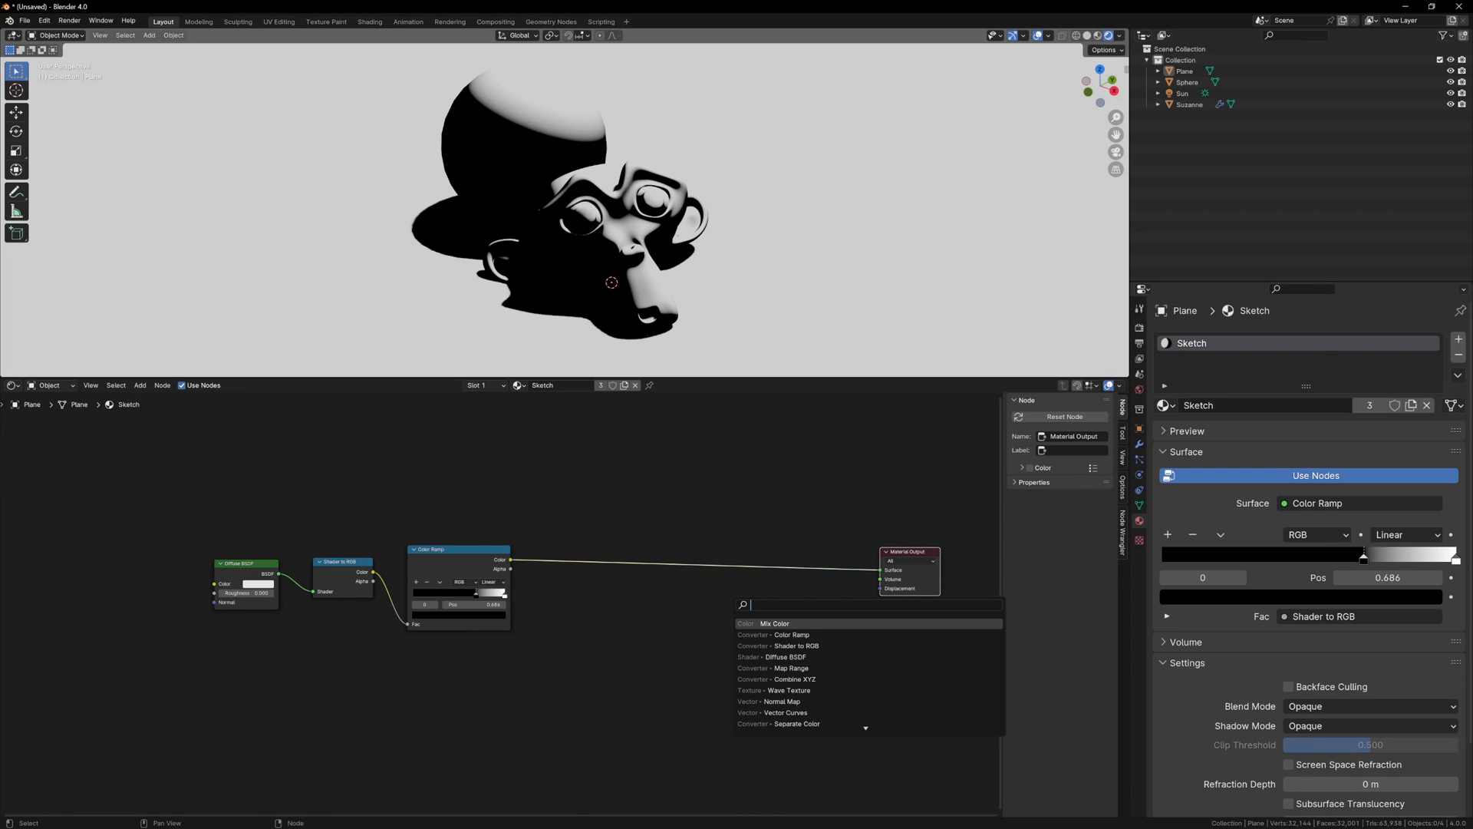
Mix the light.png hatch texture into the shading and enable the Node Wrangler add-on
click(774, 623)
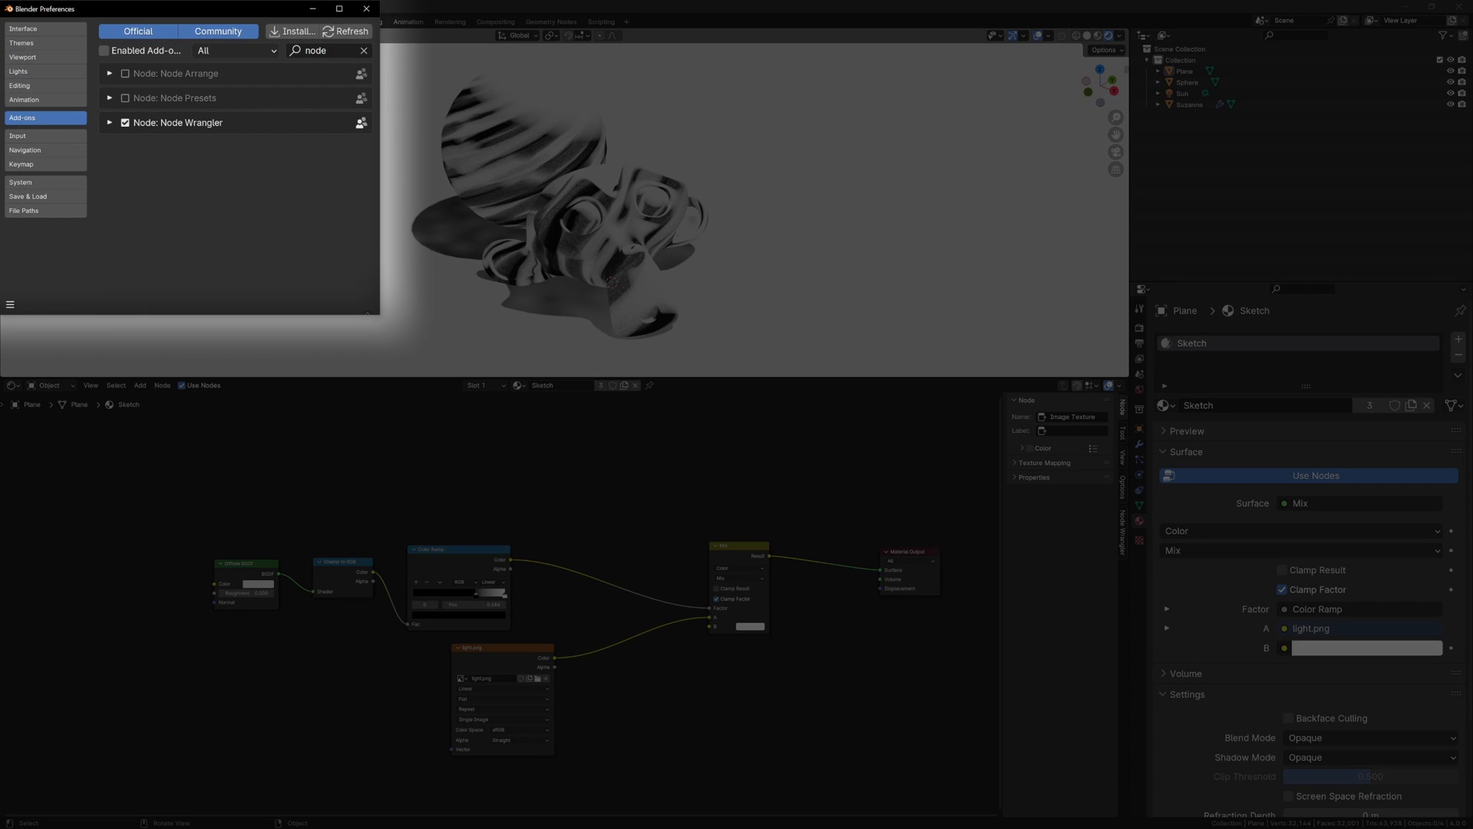
click(110, 123)
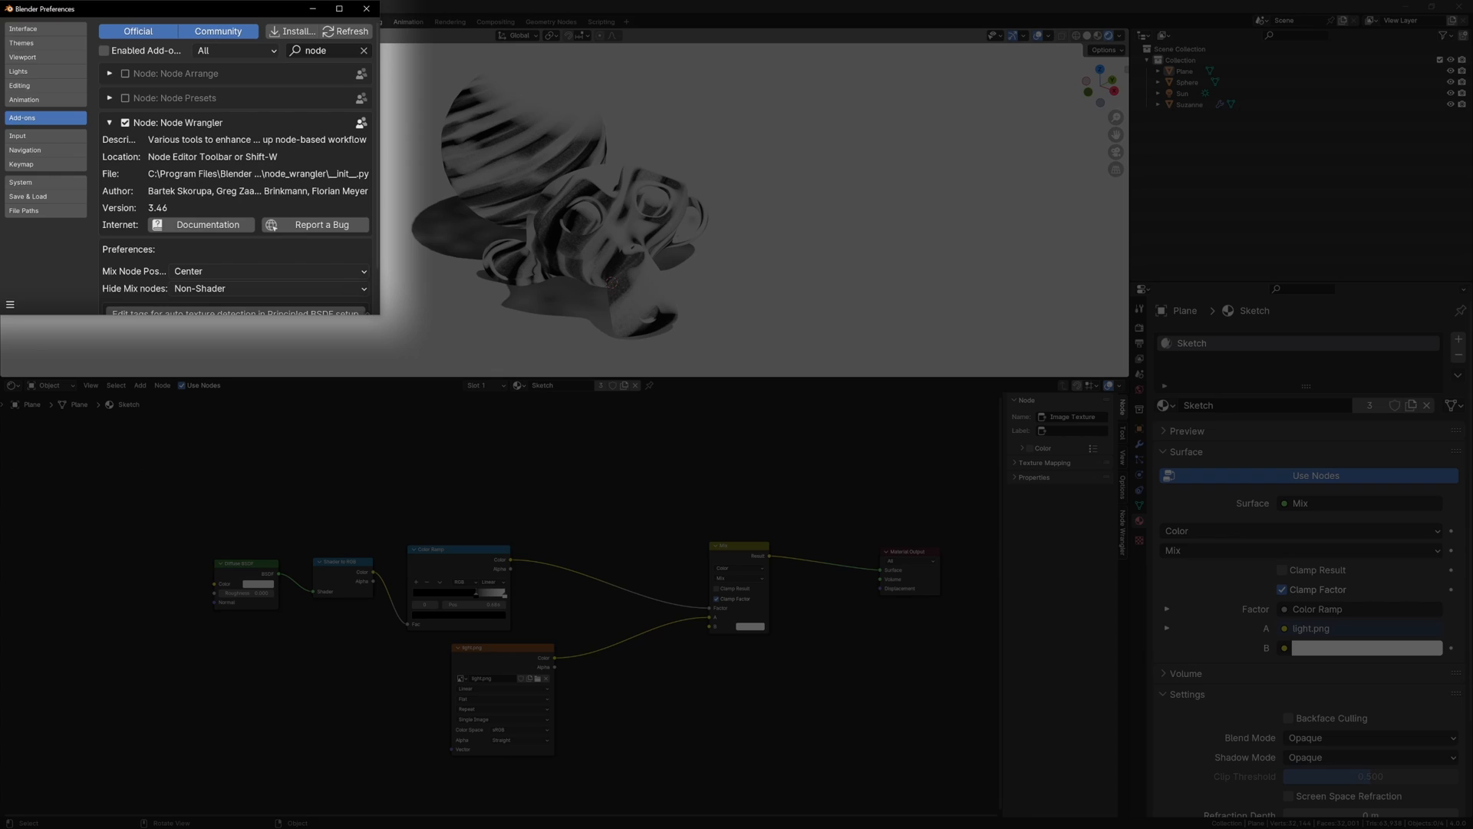
click(366, 9)
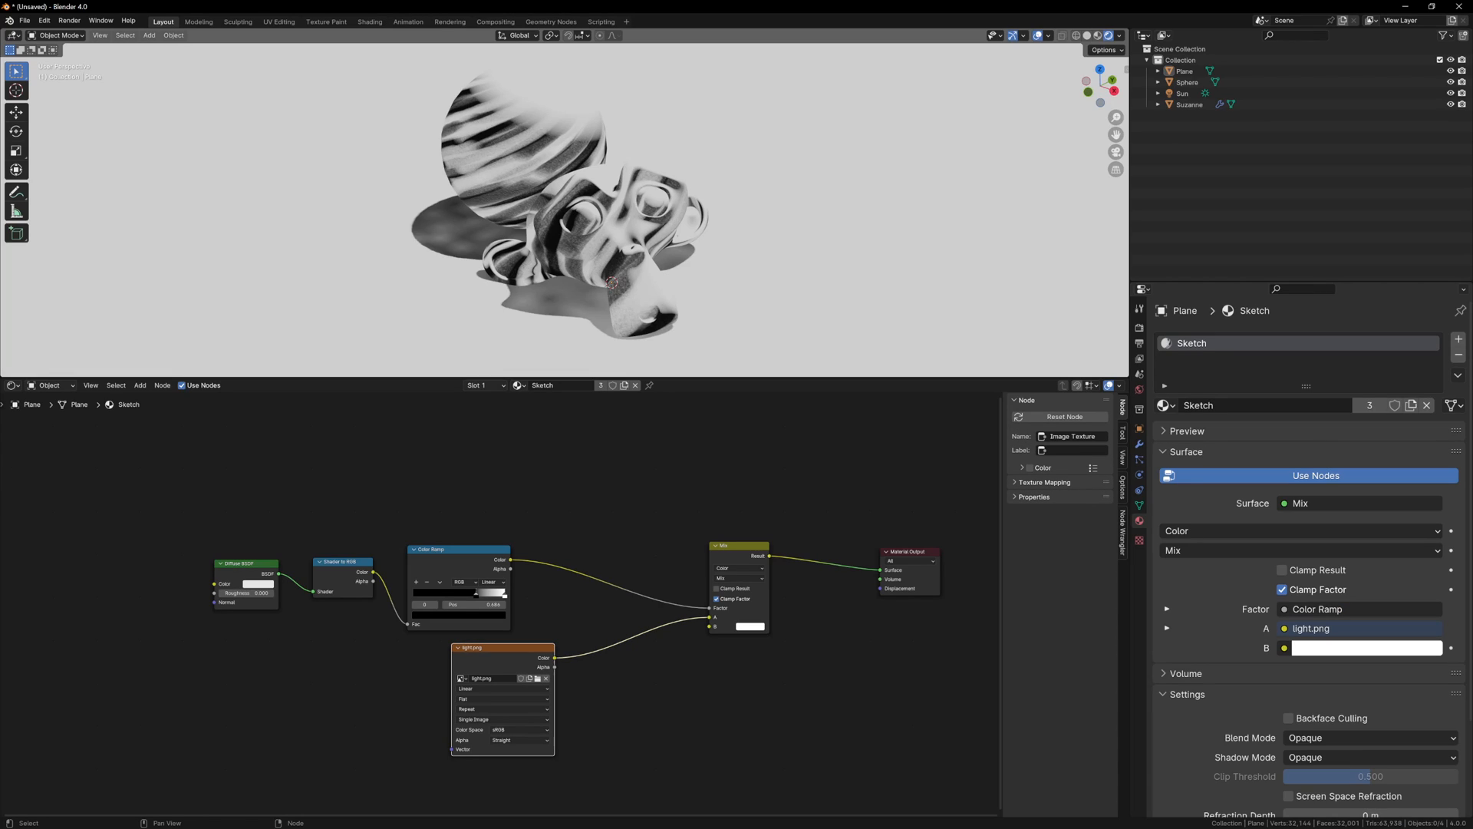
key(ctrl+t)
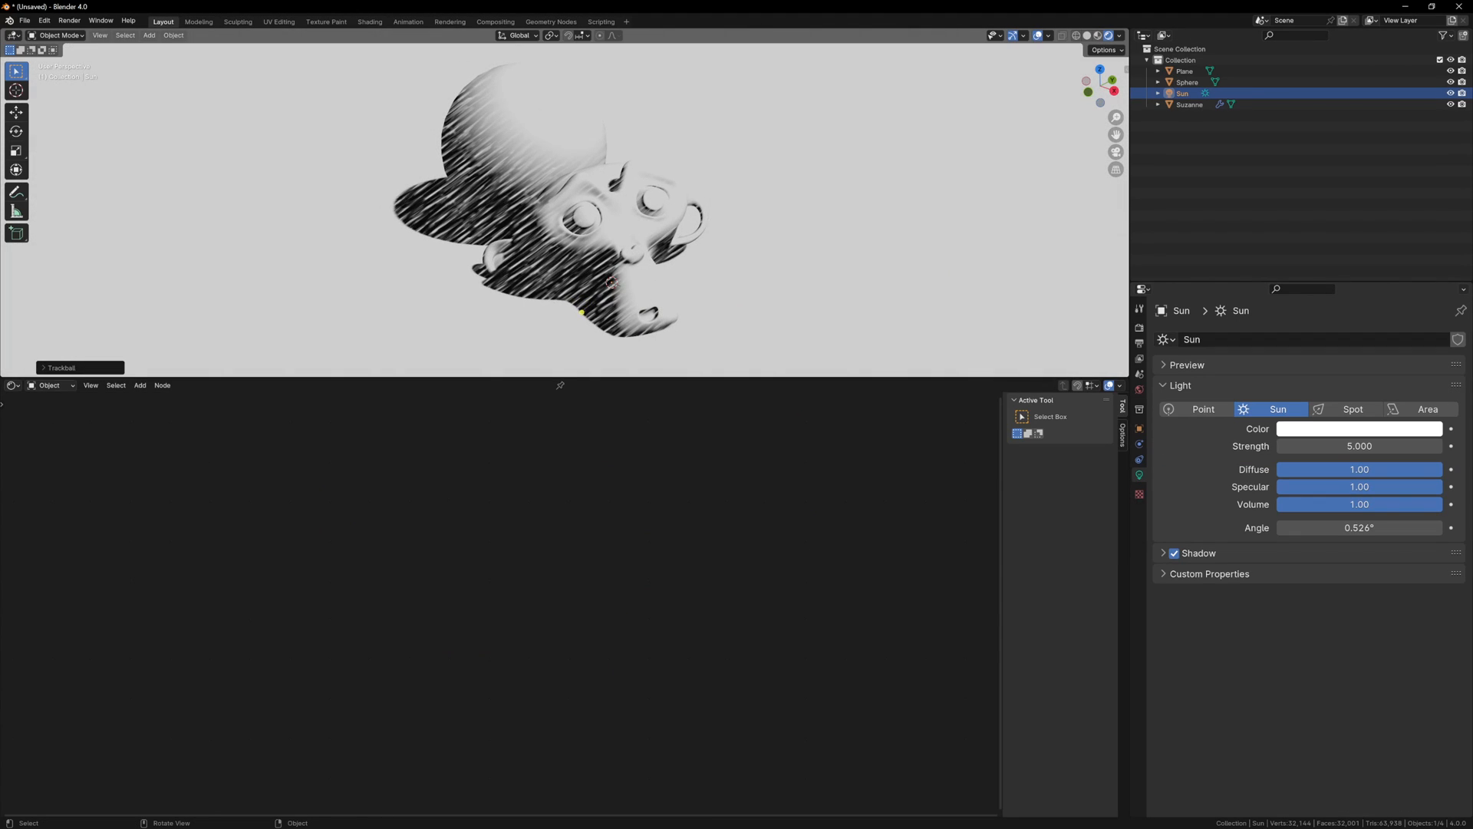
Trackball-rotate the Sun so the hatched shadows shift direction
click(1189, 104)
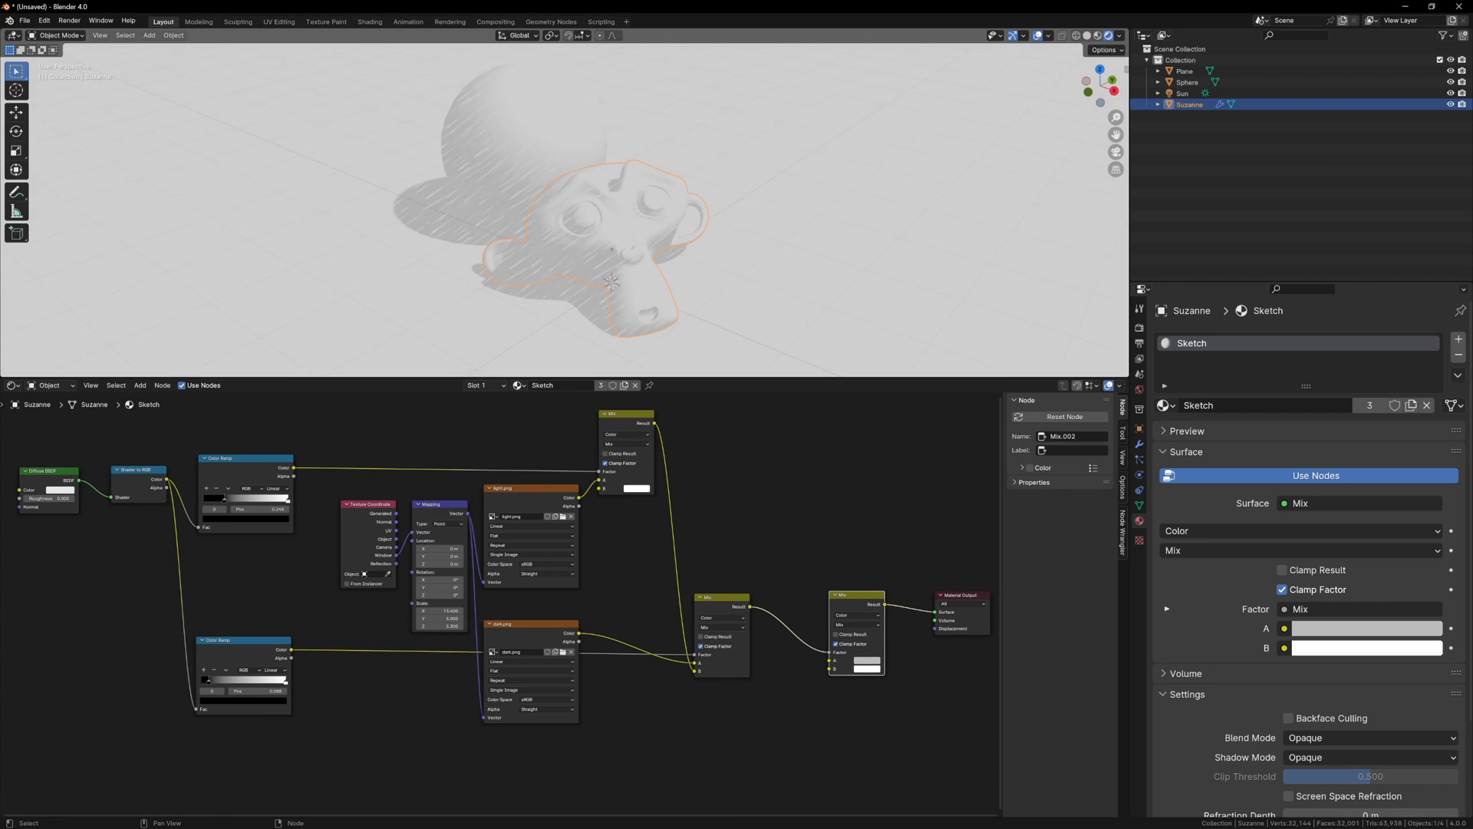
Tint the hatch lines blue in the Mix node and save as sketch tutorial.blend
click(864, 664)
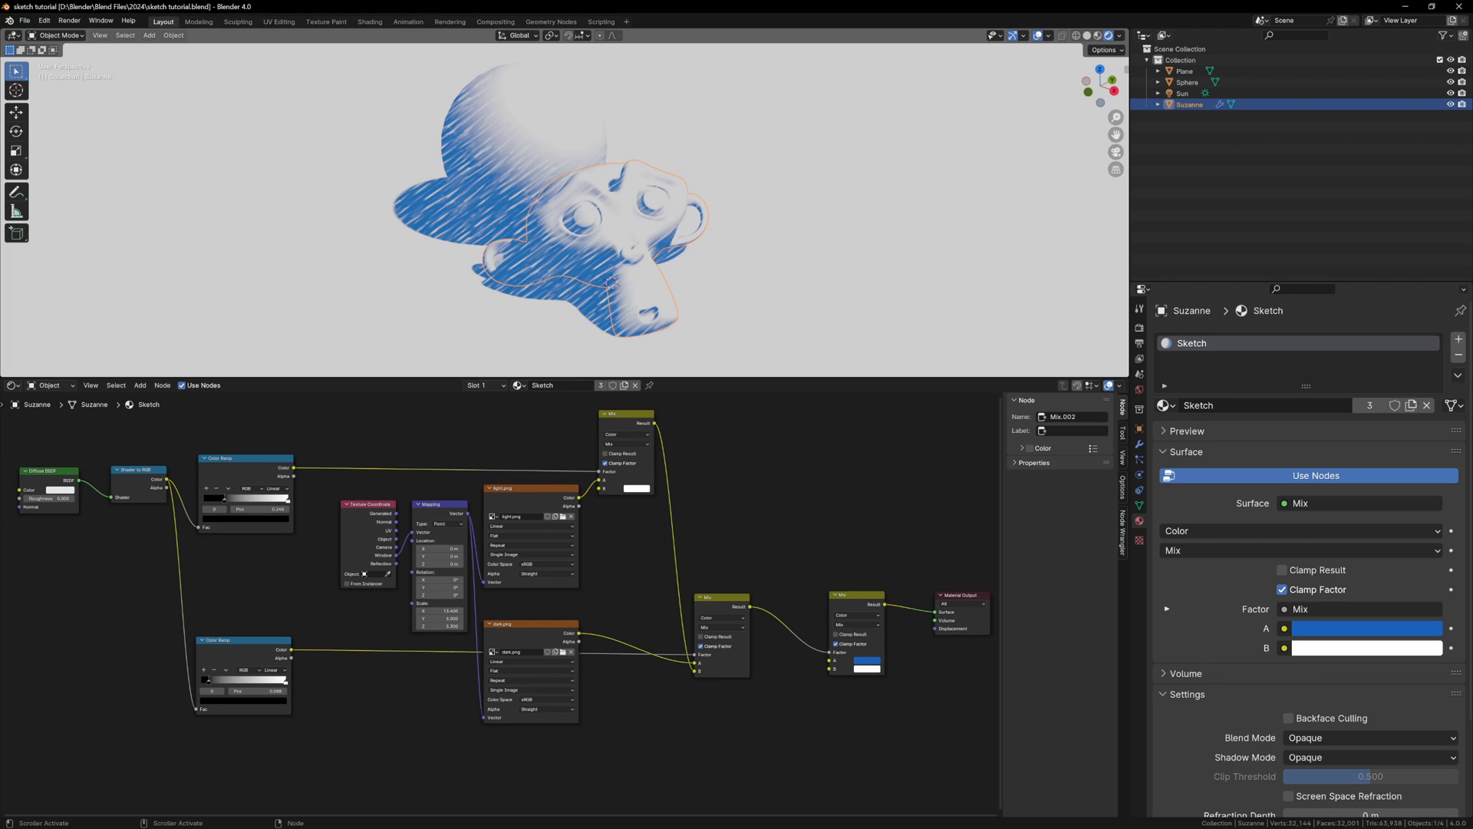
click(1365, 627)
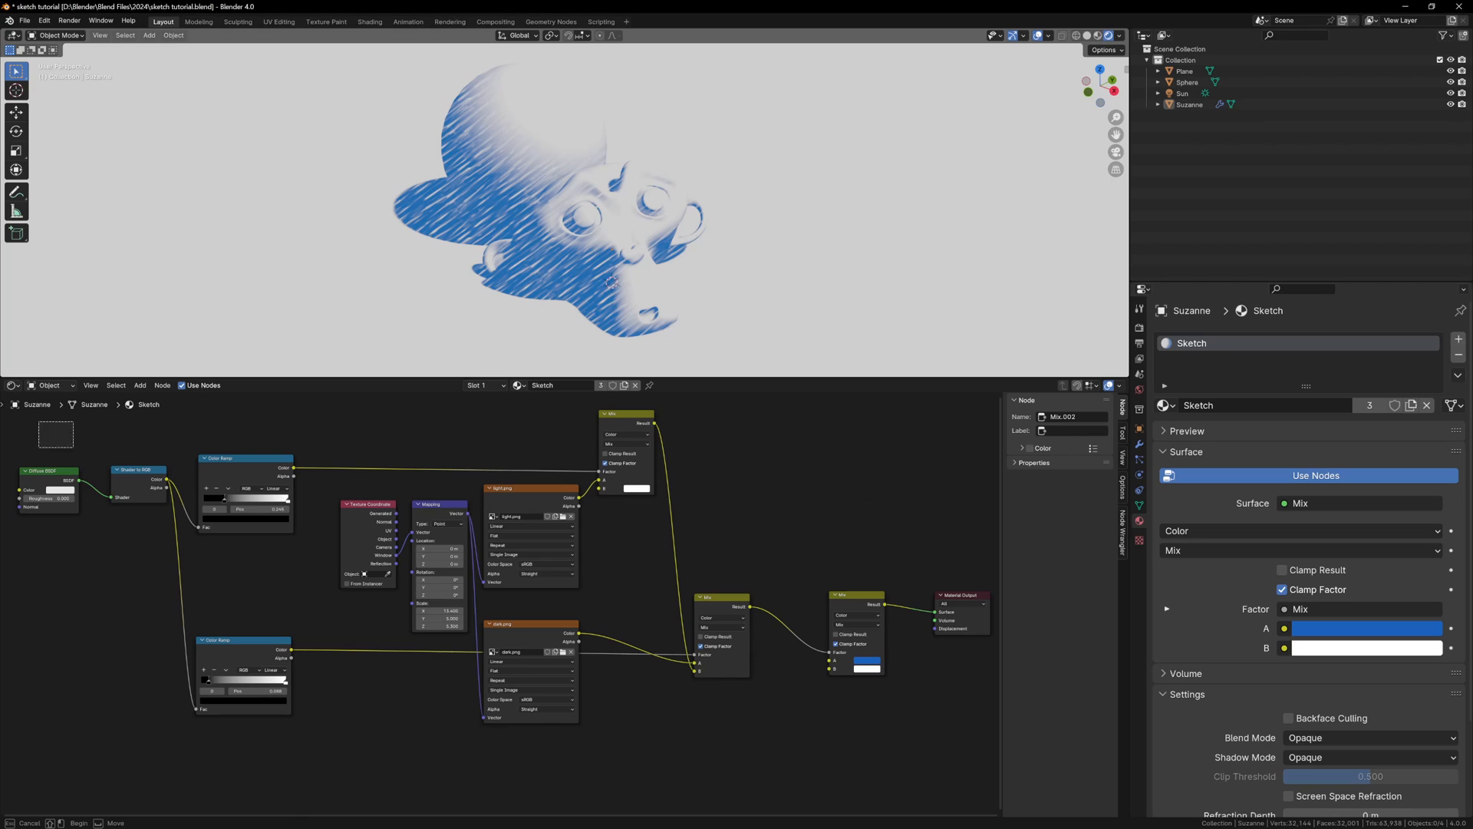
Group the selected shader nodes with Ctrl+G and re-enter the group for editing
key(ctrl+g)
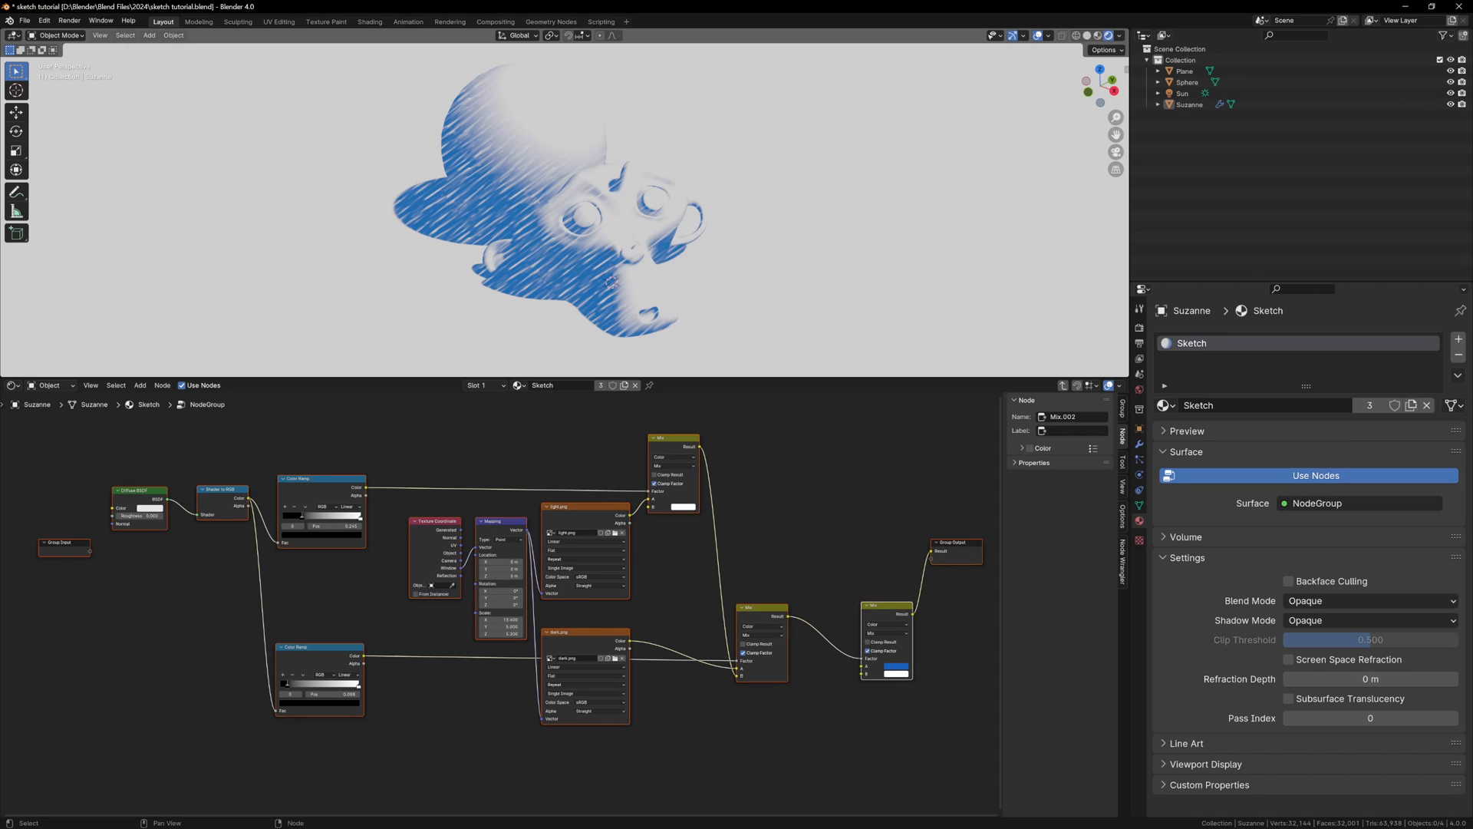
key(Tab)
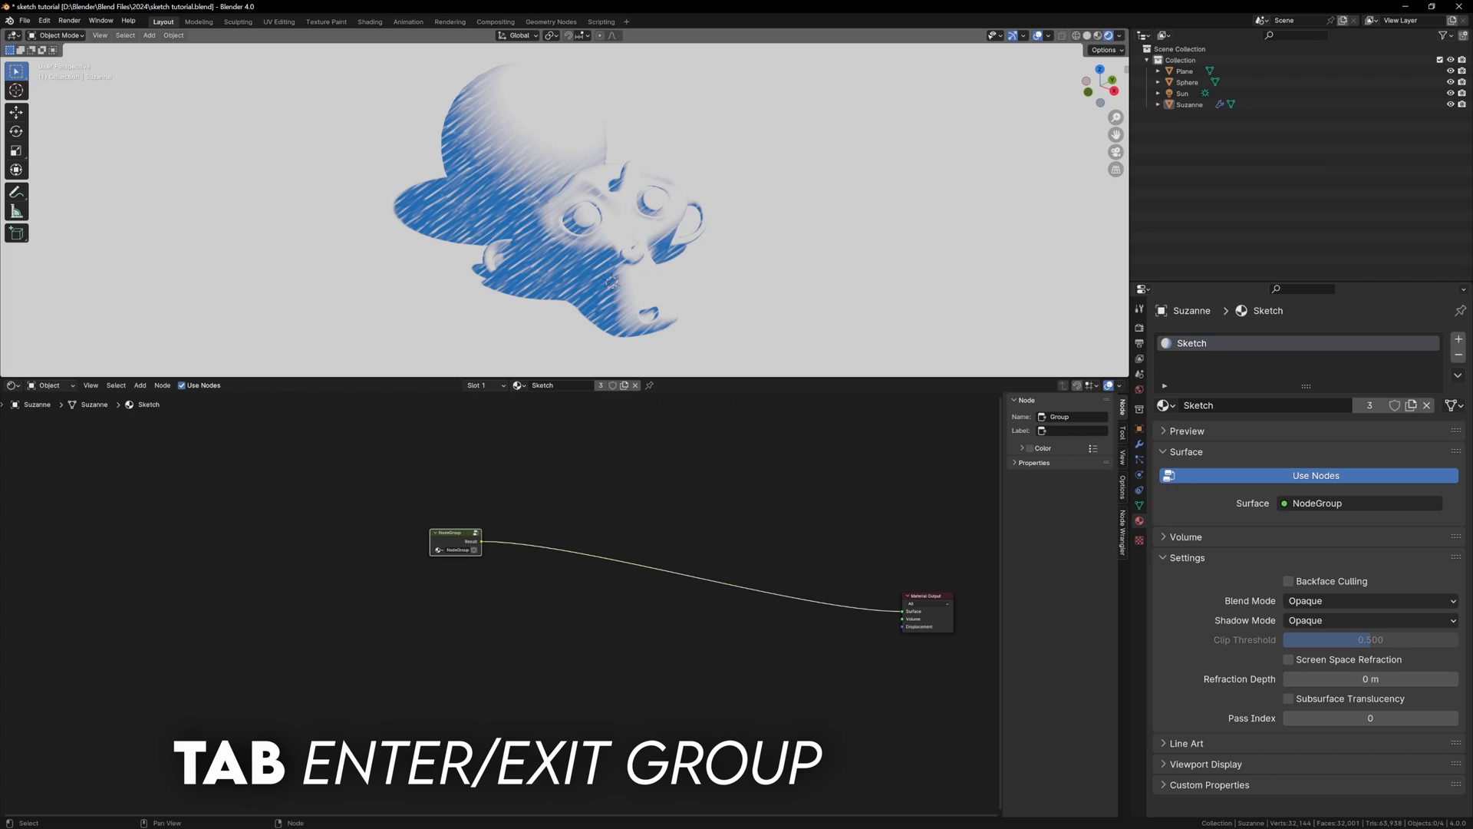
key(Tab)
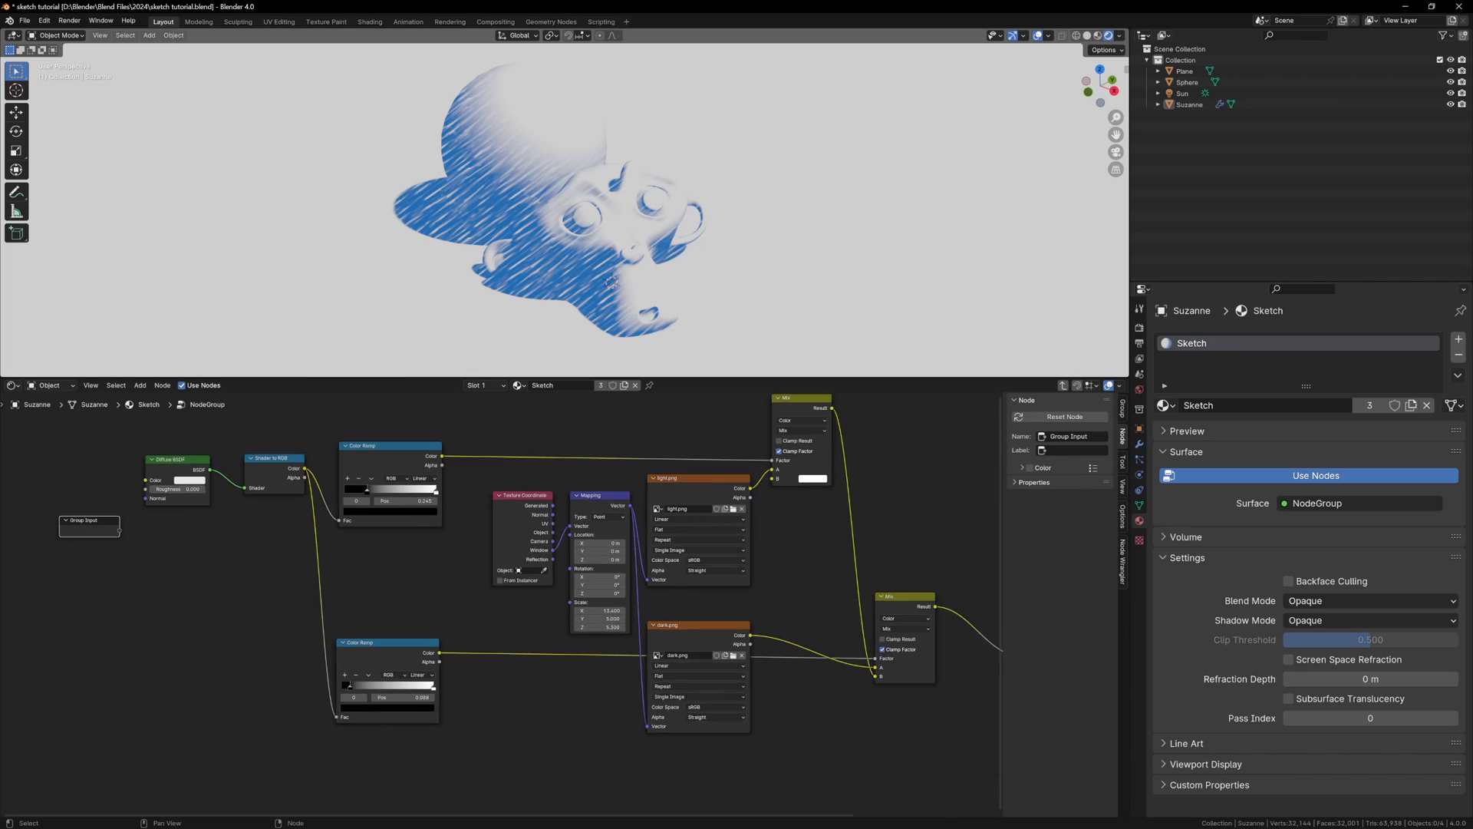
Wire Group Input sockets to colour, rotation and scale and name them Colour, Rotation, Scale
key(shift+d)
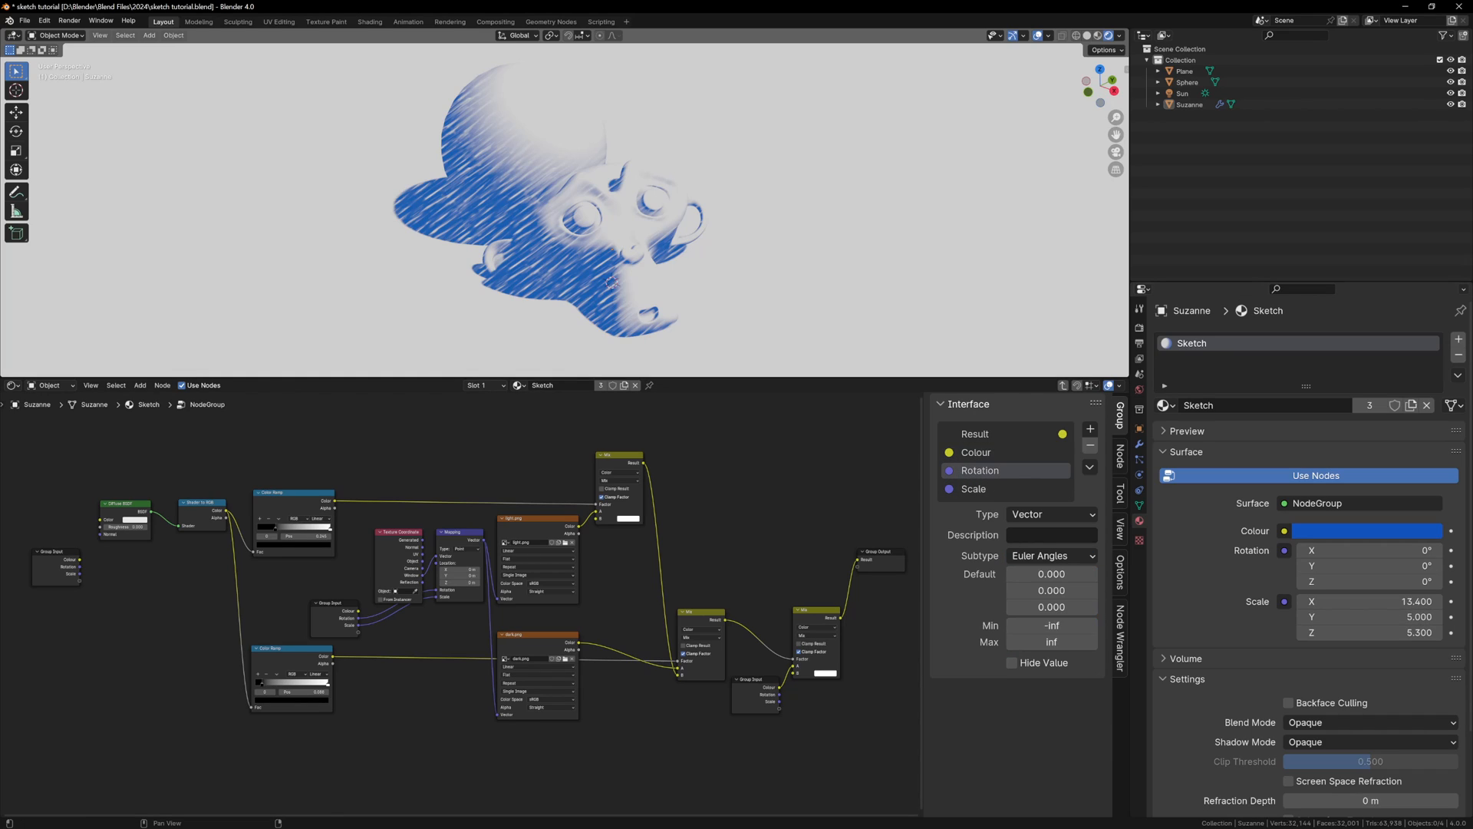
click(1050, 514)
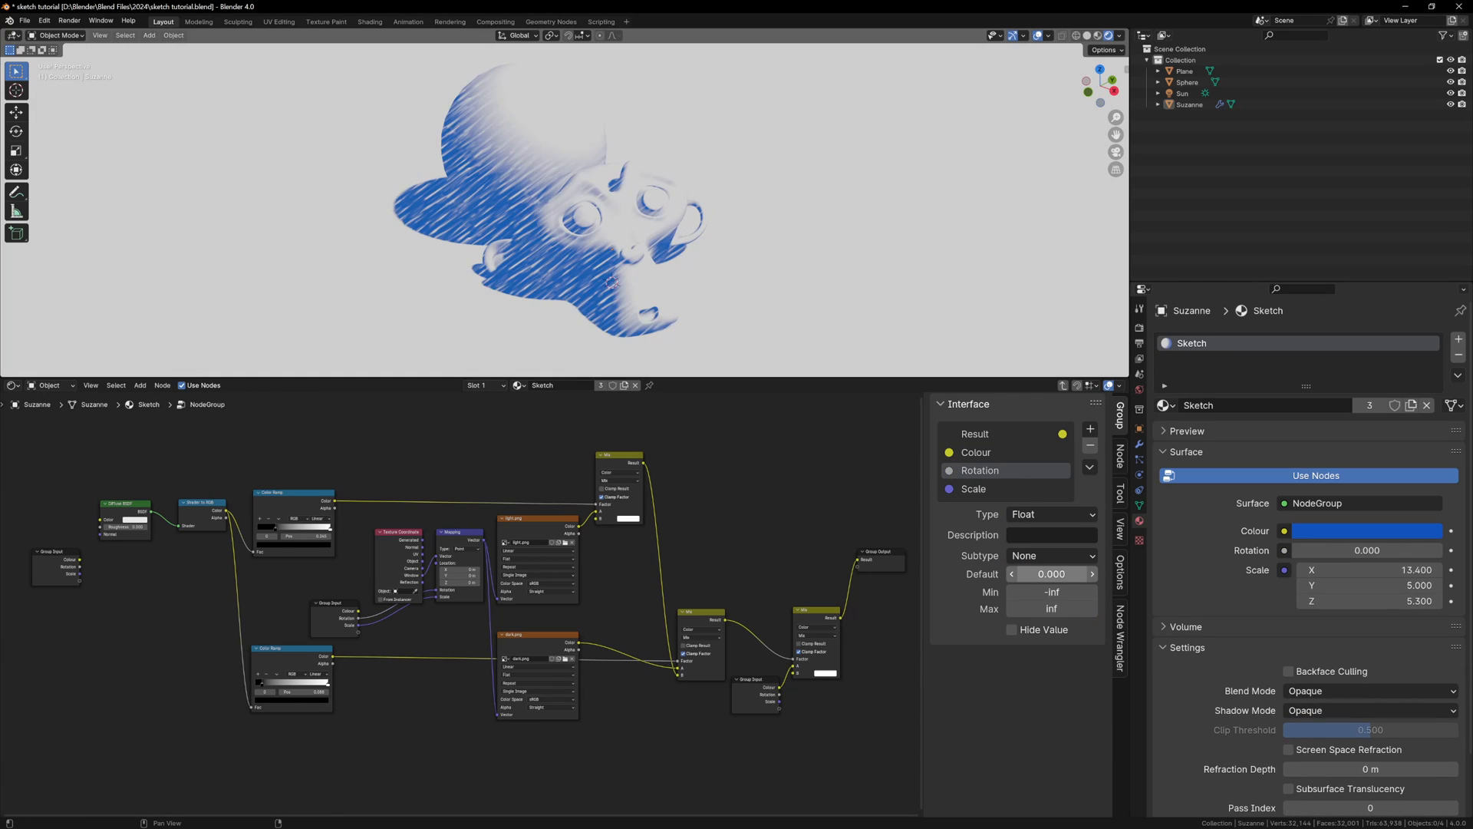
Set the Rotation socket's subtype to Angle so it holds a single -26.3° tilt
click(1049, 556)
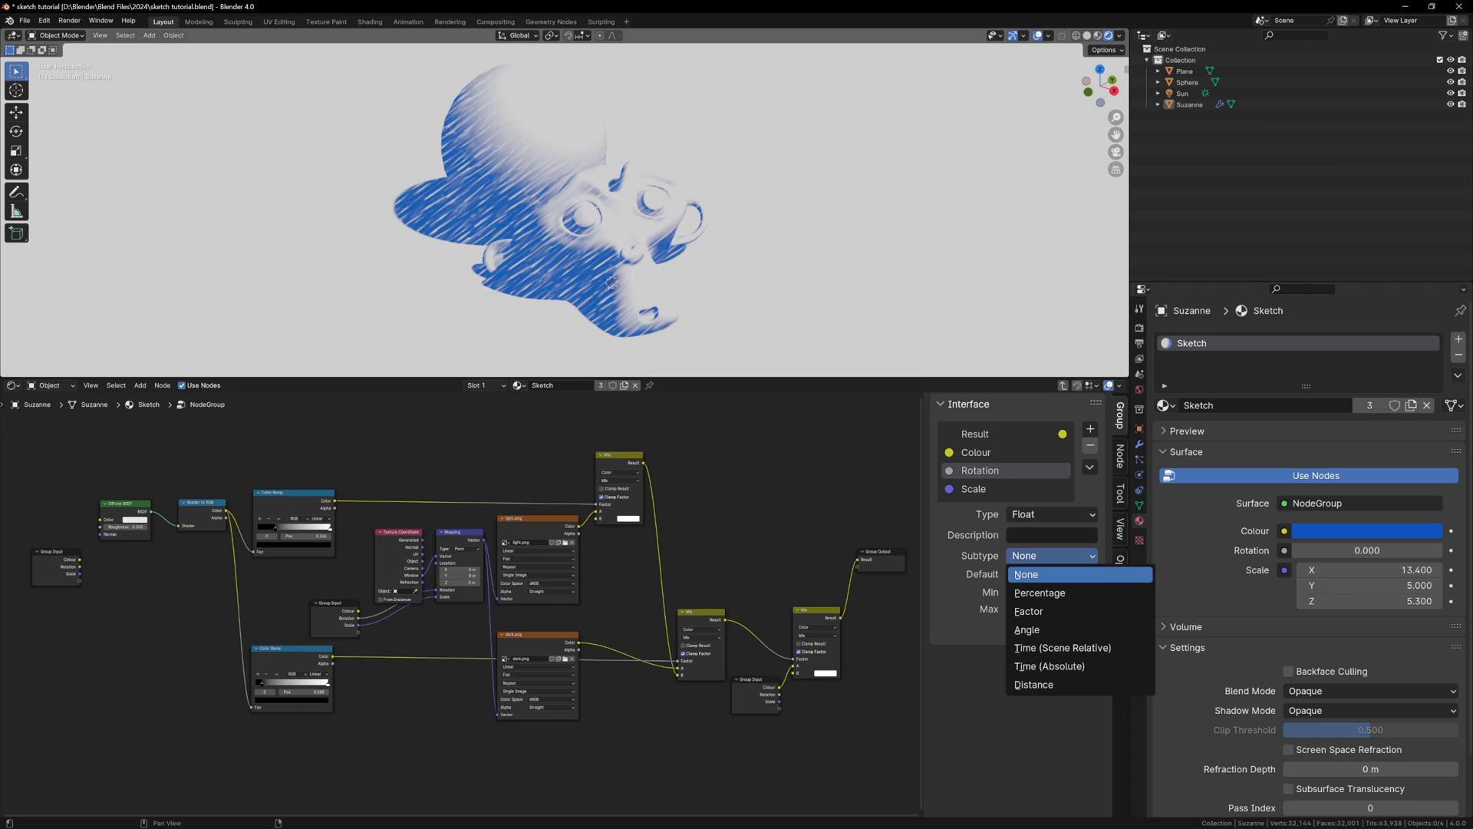
click(1027, 629)
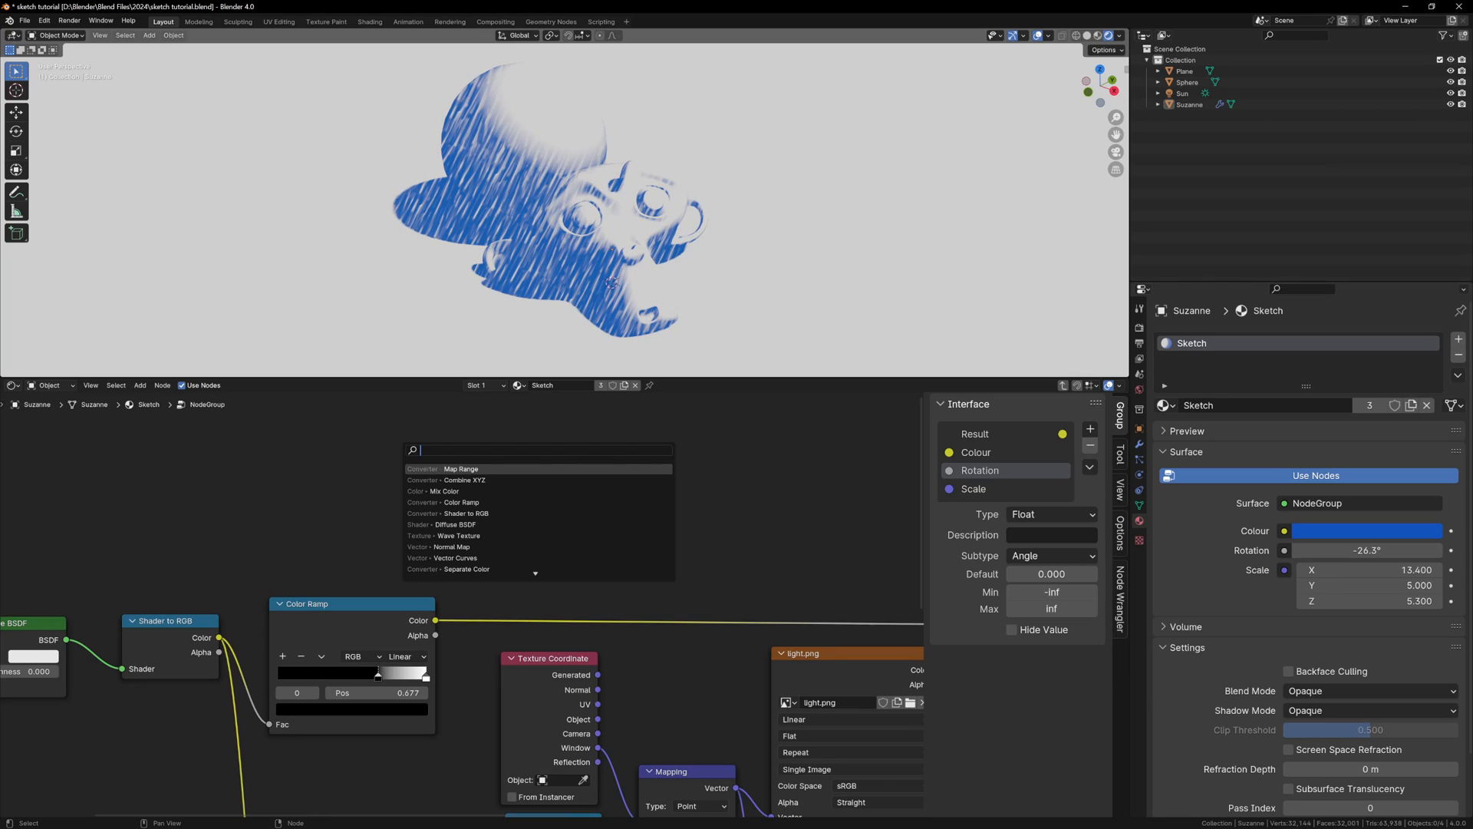
Add and place a Map Range node that will drive the Midtone Position (0.090) input
click(441, 470)
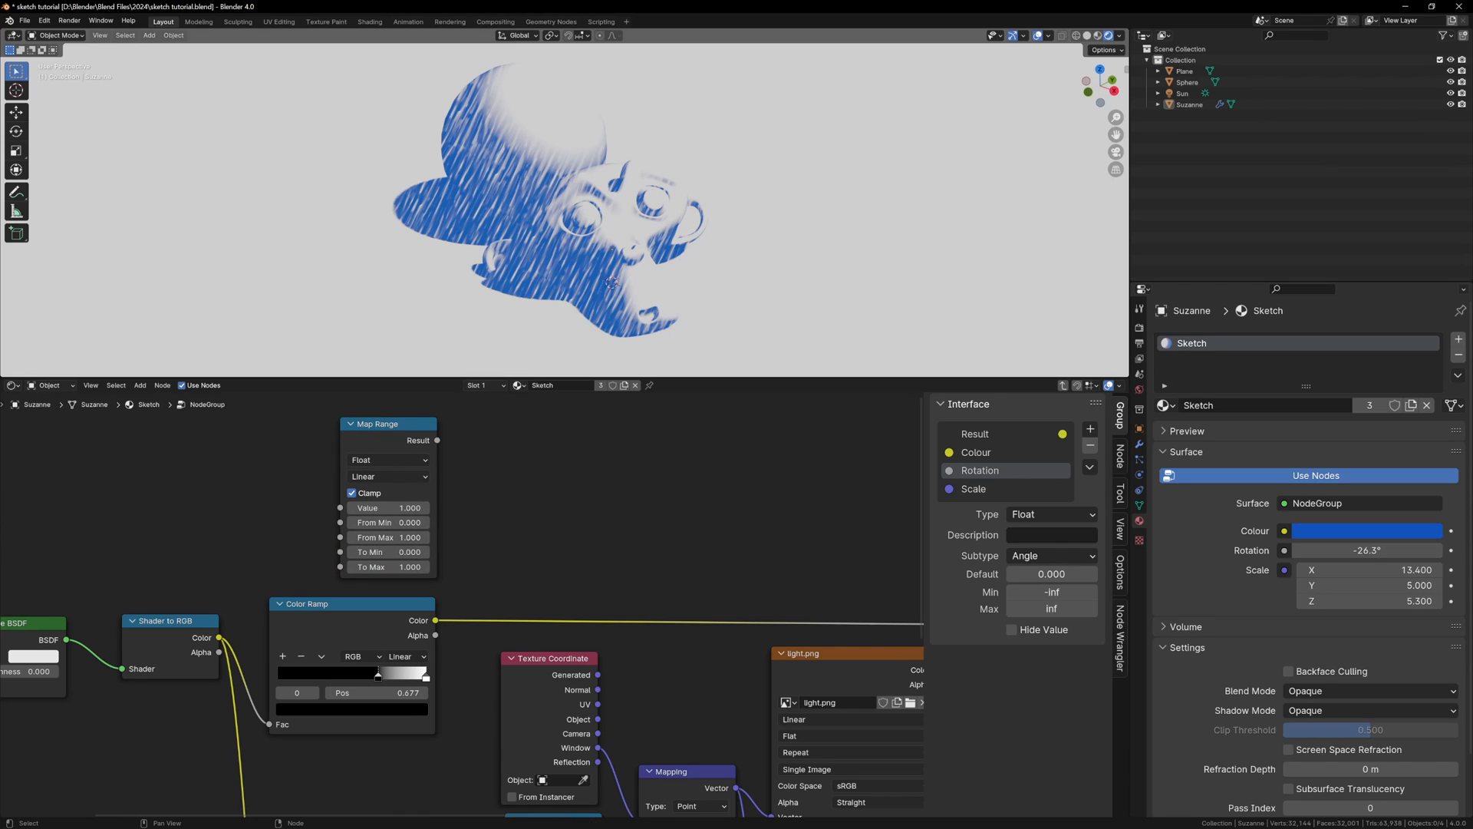
drag(218, 637, 342, 508)
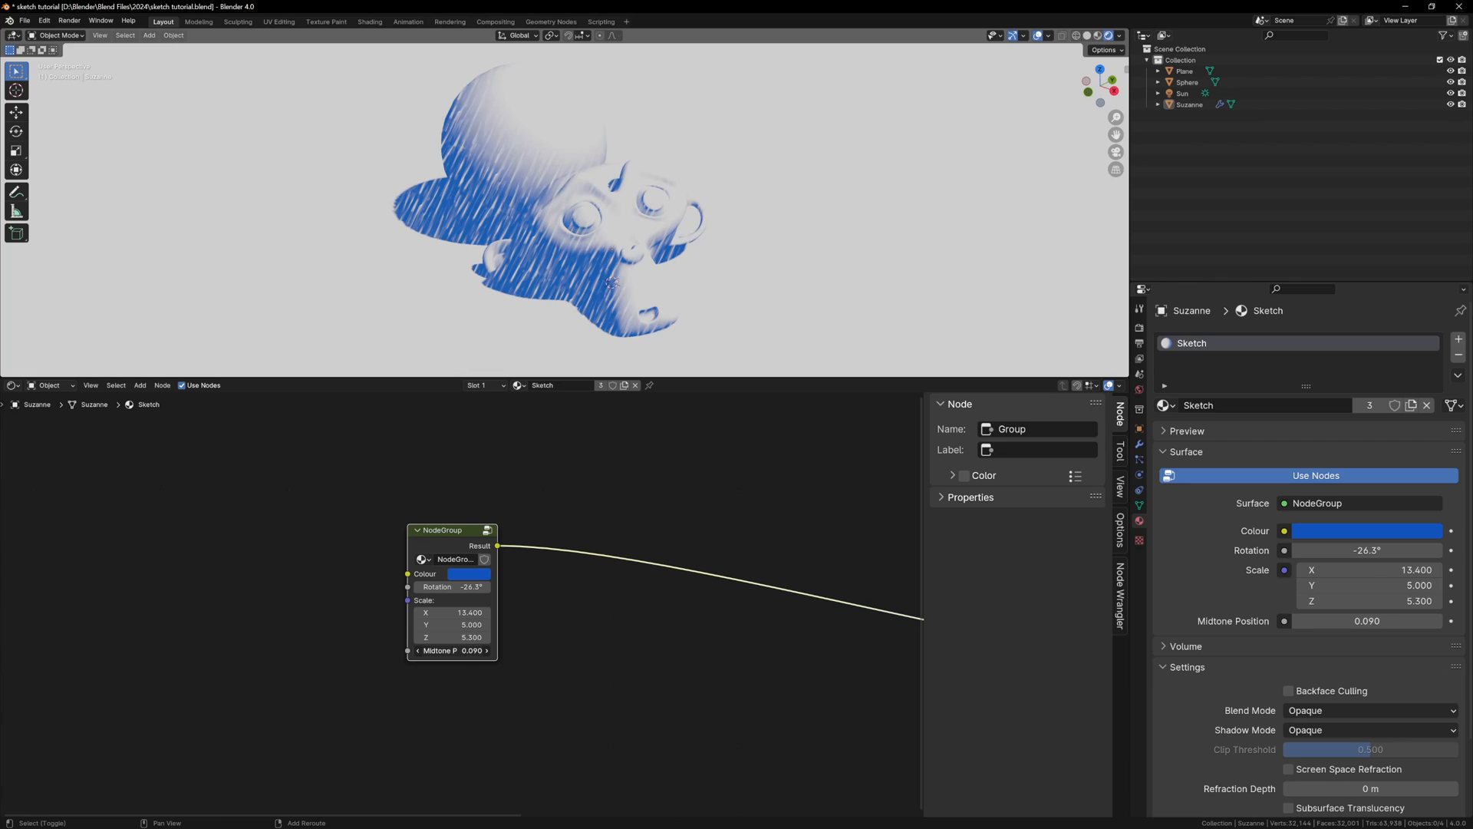
Tweak the Sketch Shader's Rotation, Midtone and Shadow values for the red hatching
drag(1367, 620, 1324, 620)
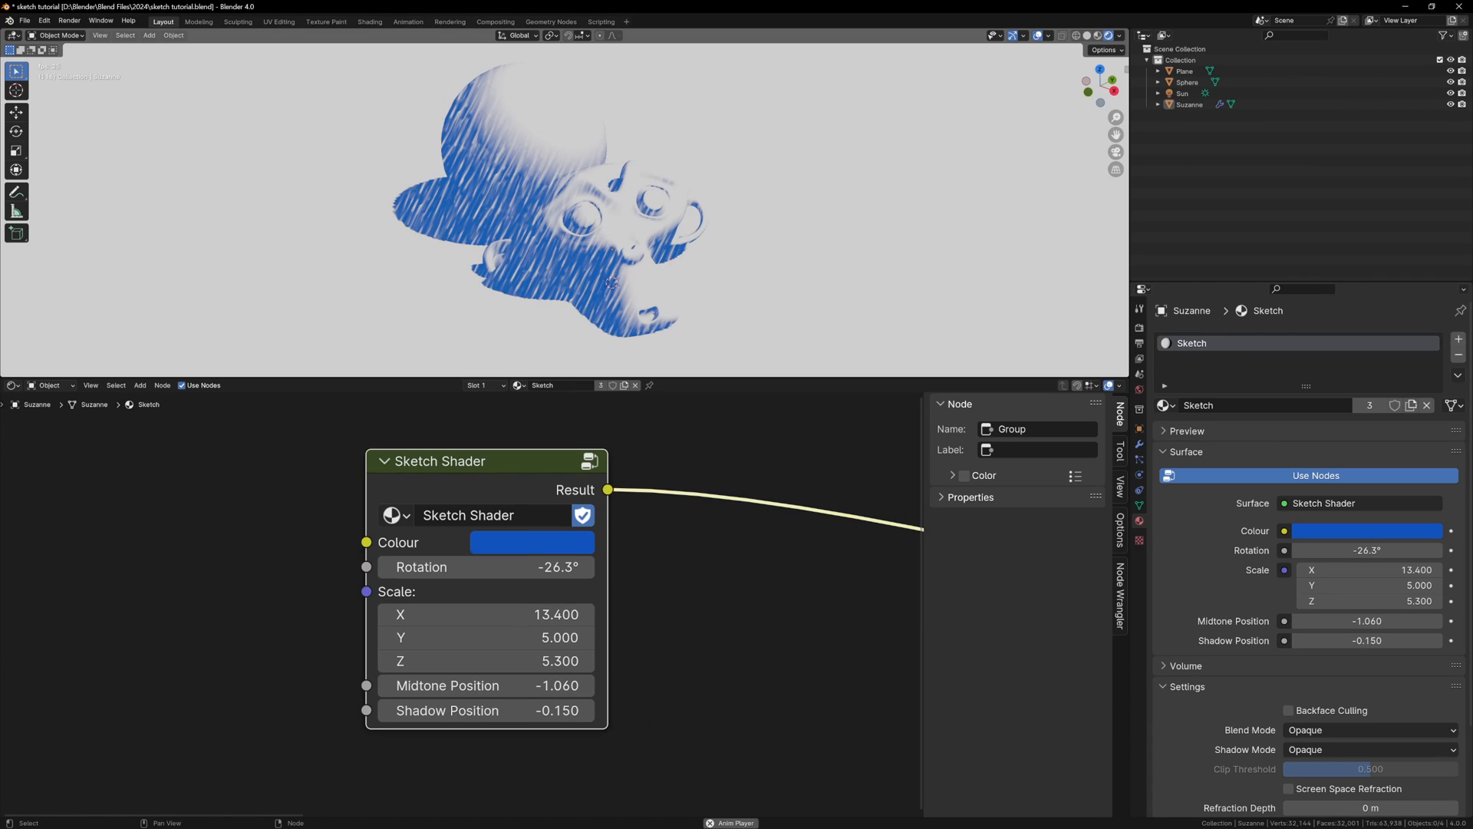
drag(485, 566, 508, 566)
text(-)
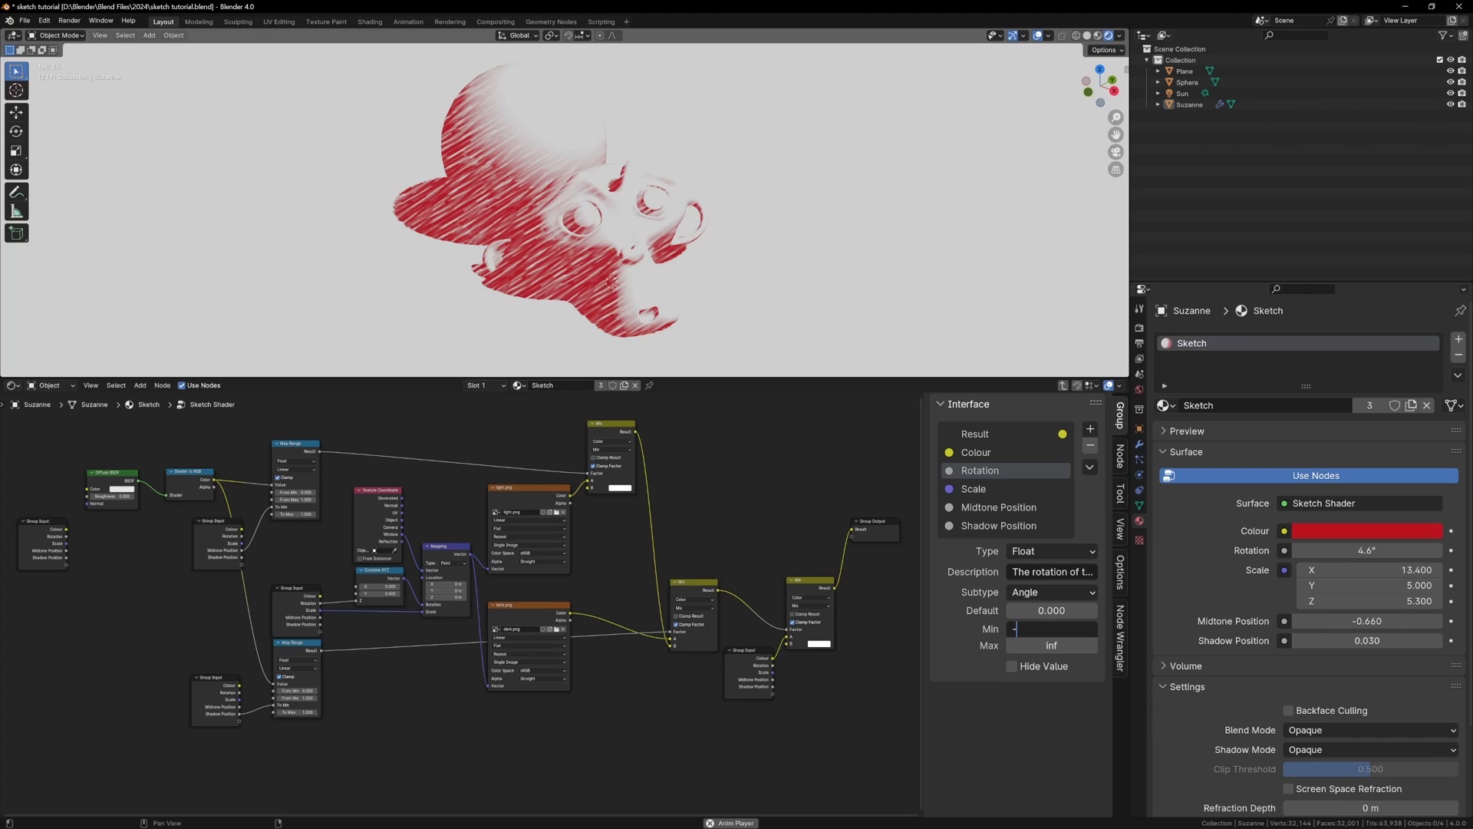
Give the Scale socket the description 'scale of the texture'
click(974, 488)
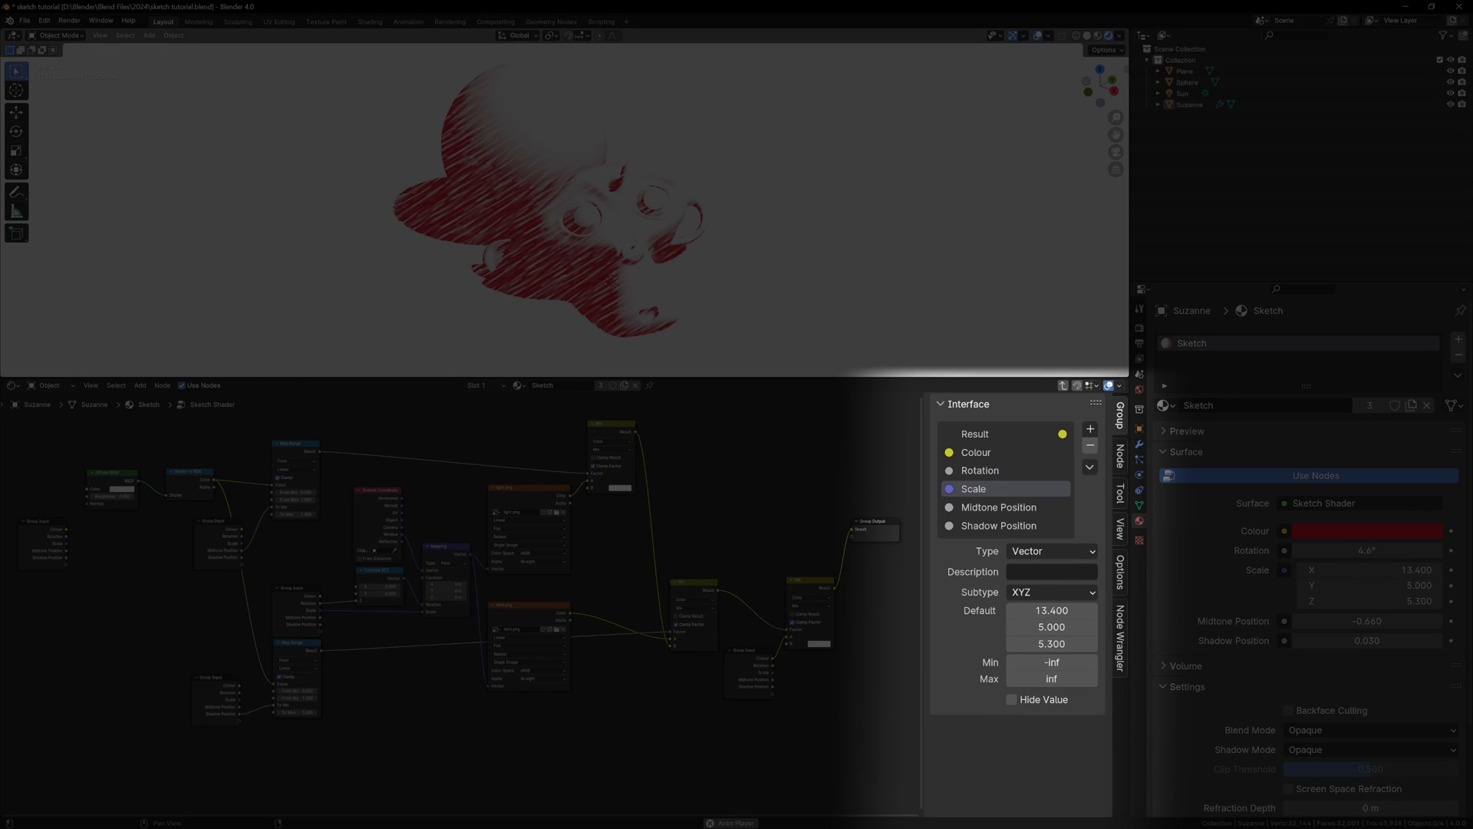
text(scale of the texture)
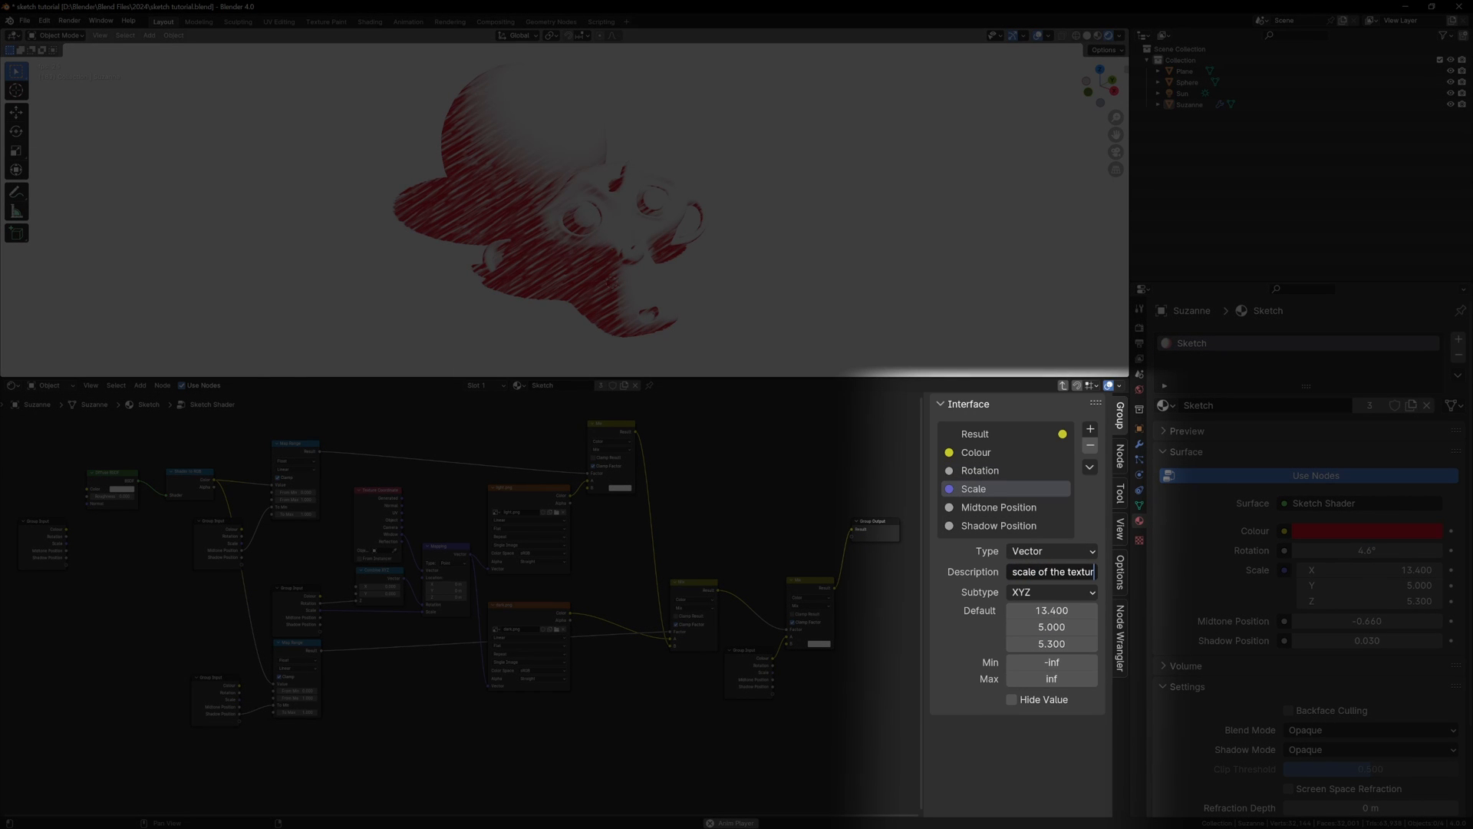
click(999, 507)
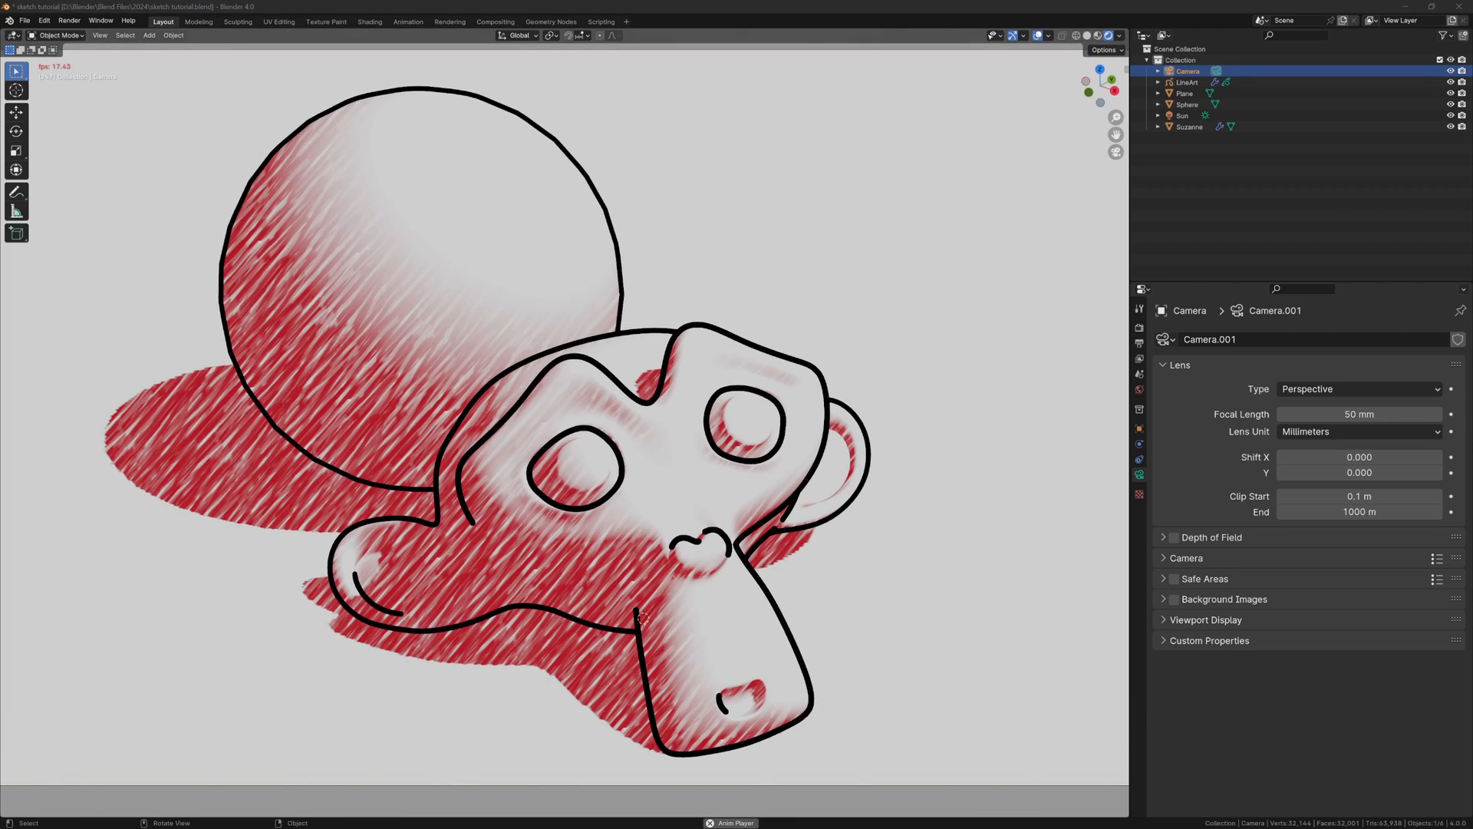
On LineArt, set the Noise wobble amount and enable uniform tapered Thickness
click(1186, 236)
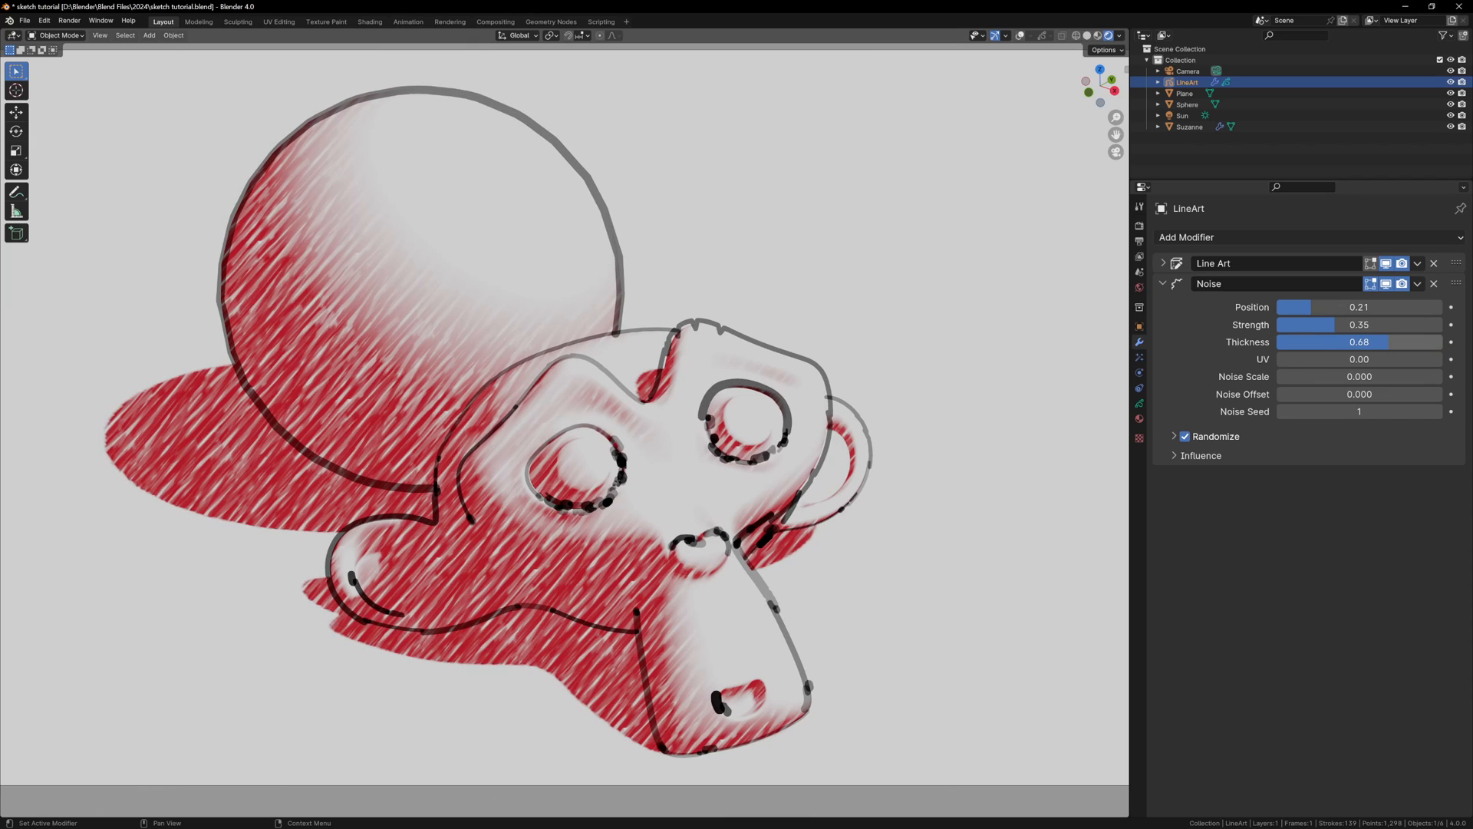
drag(1315, 376, 1372, 376)
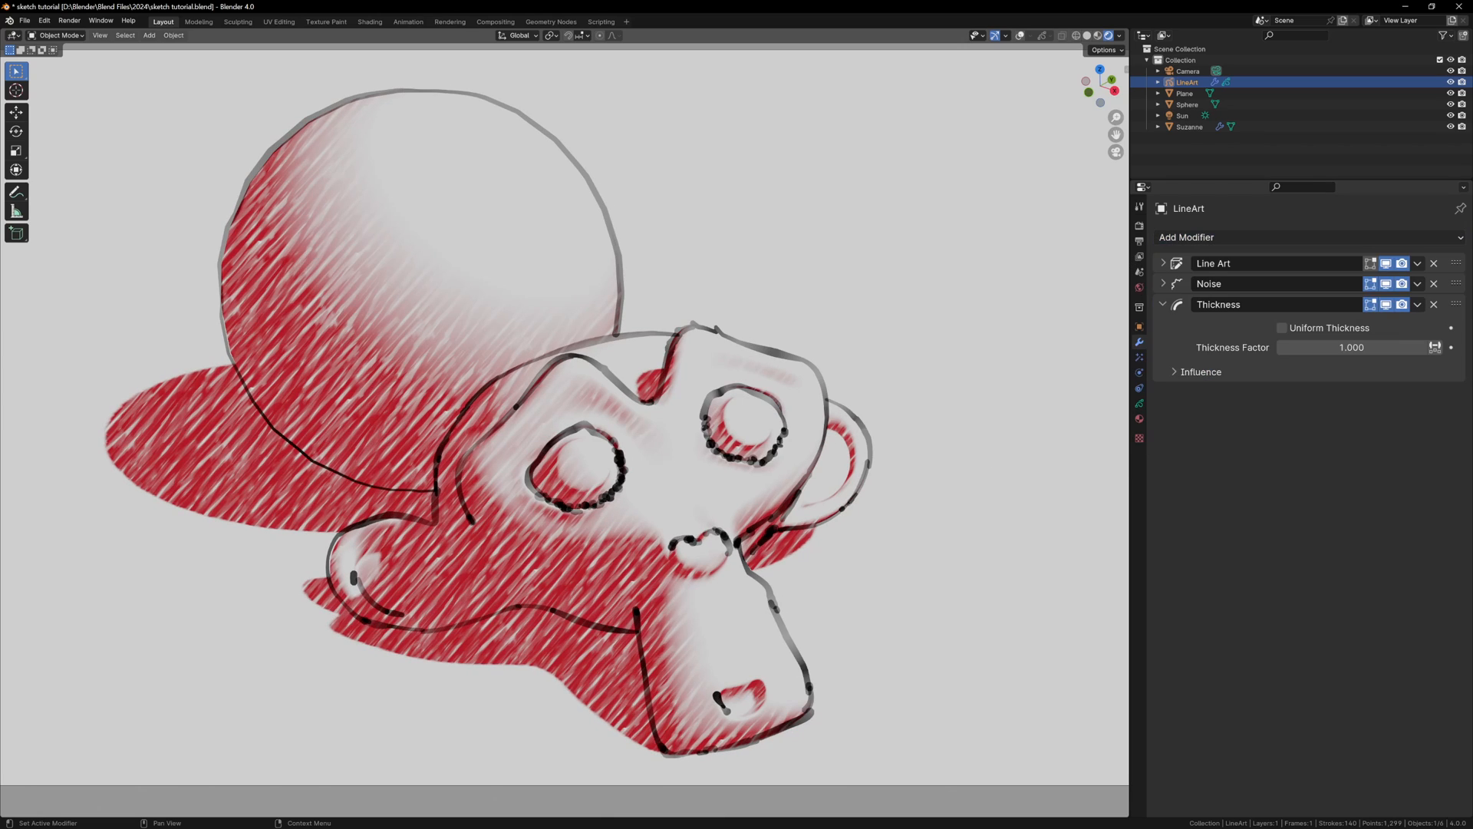
click(1283, 327)
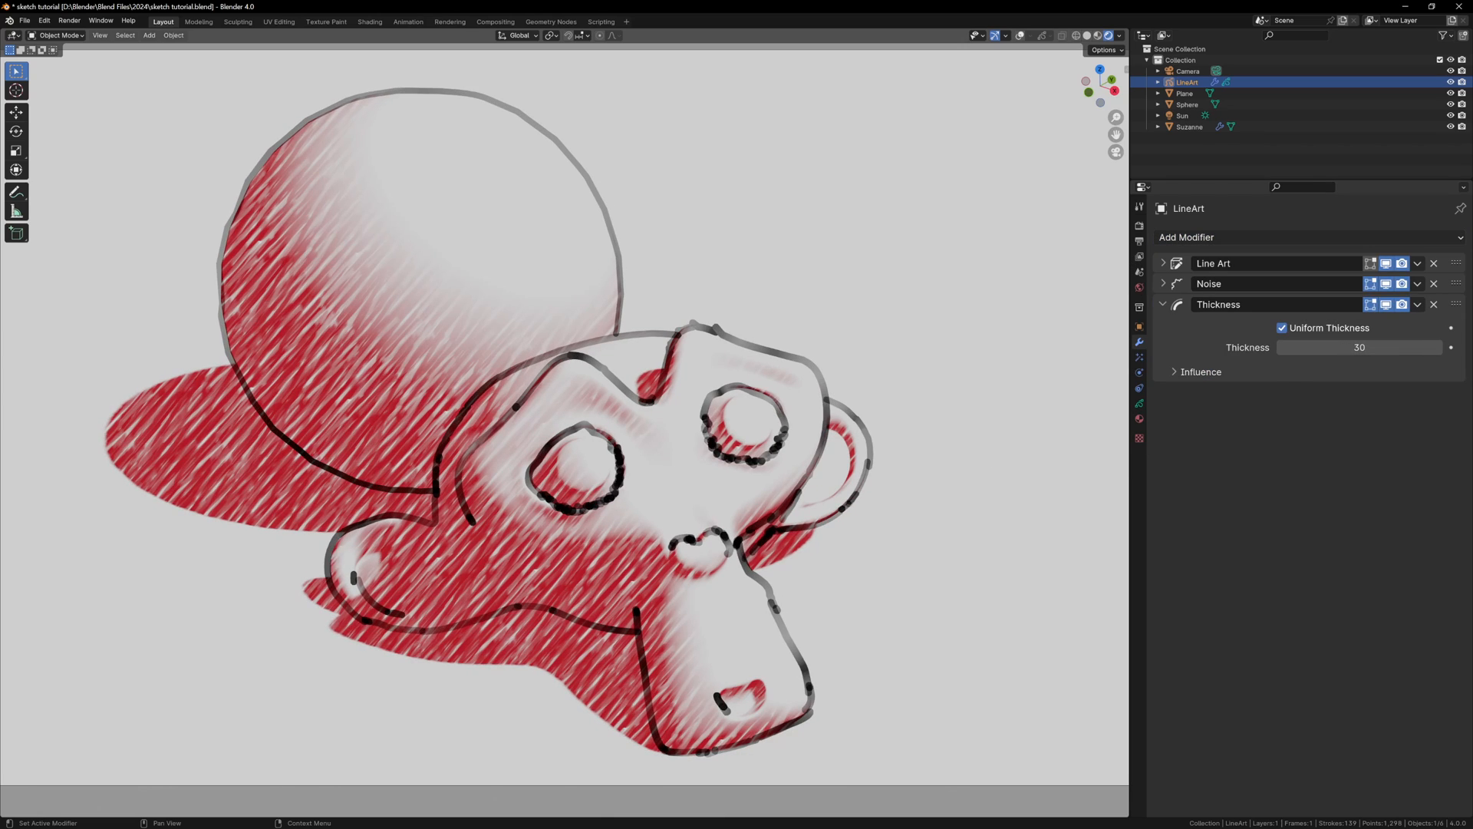
click(1200, 372)
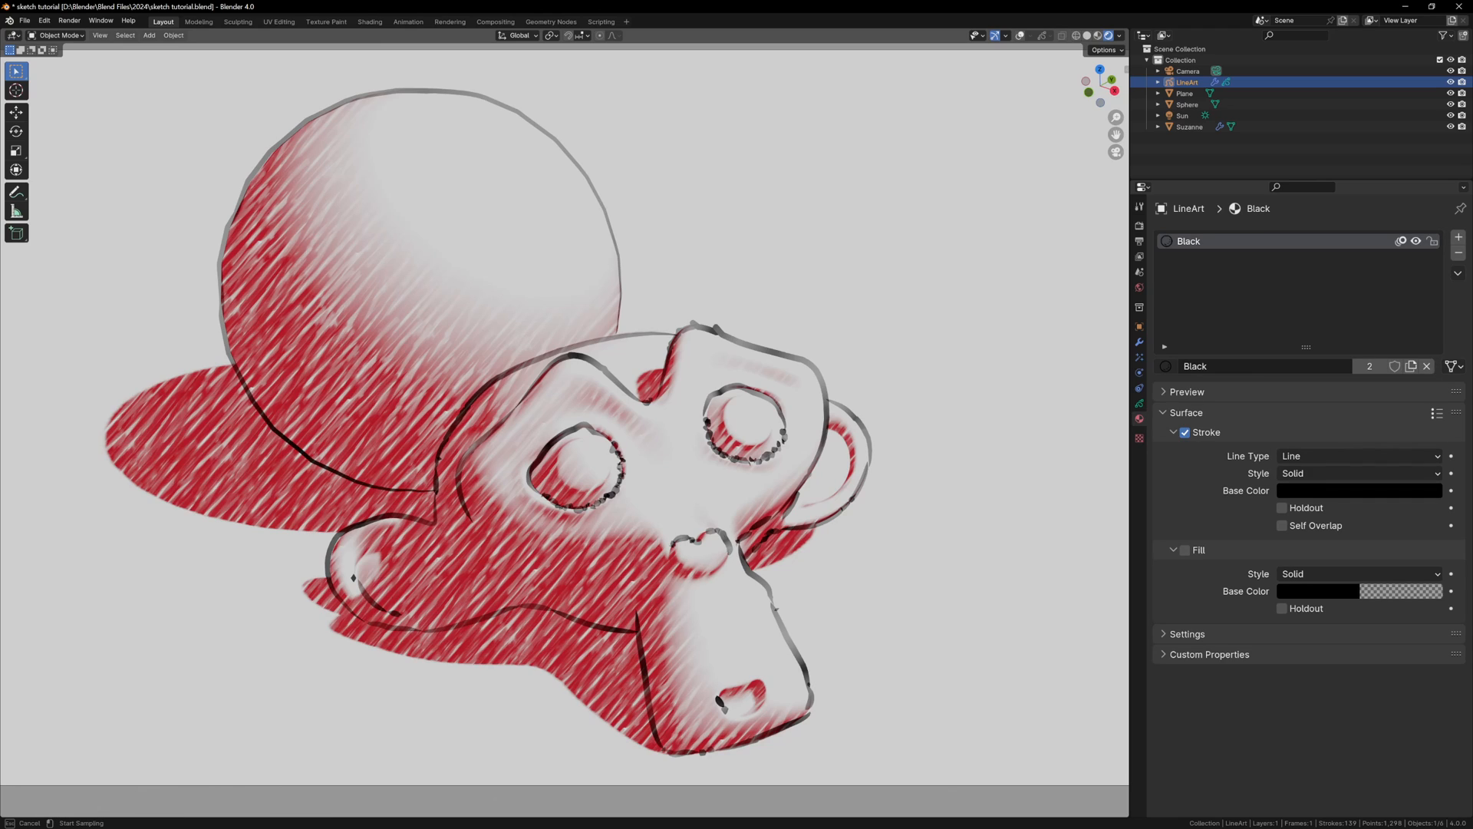
Change the Black material's stroke colour to red and save the blend file
click(1357, 490)
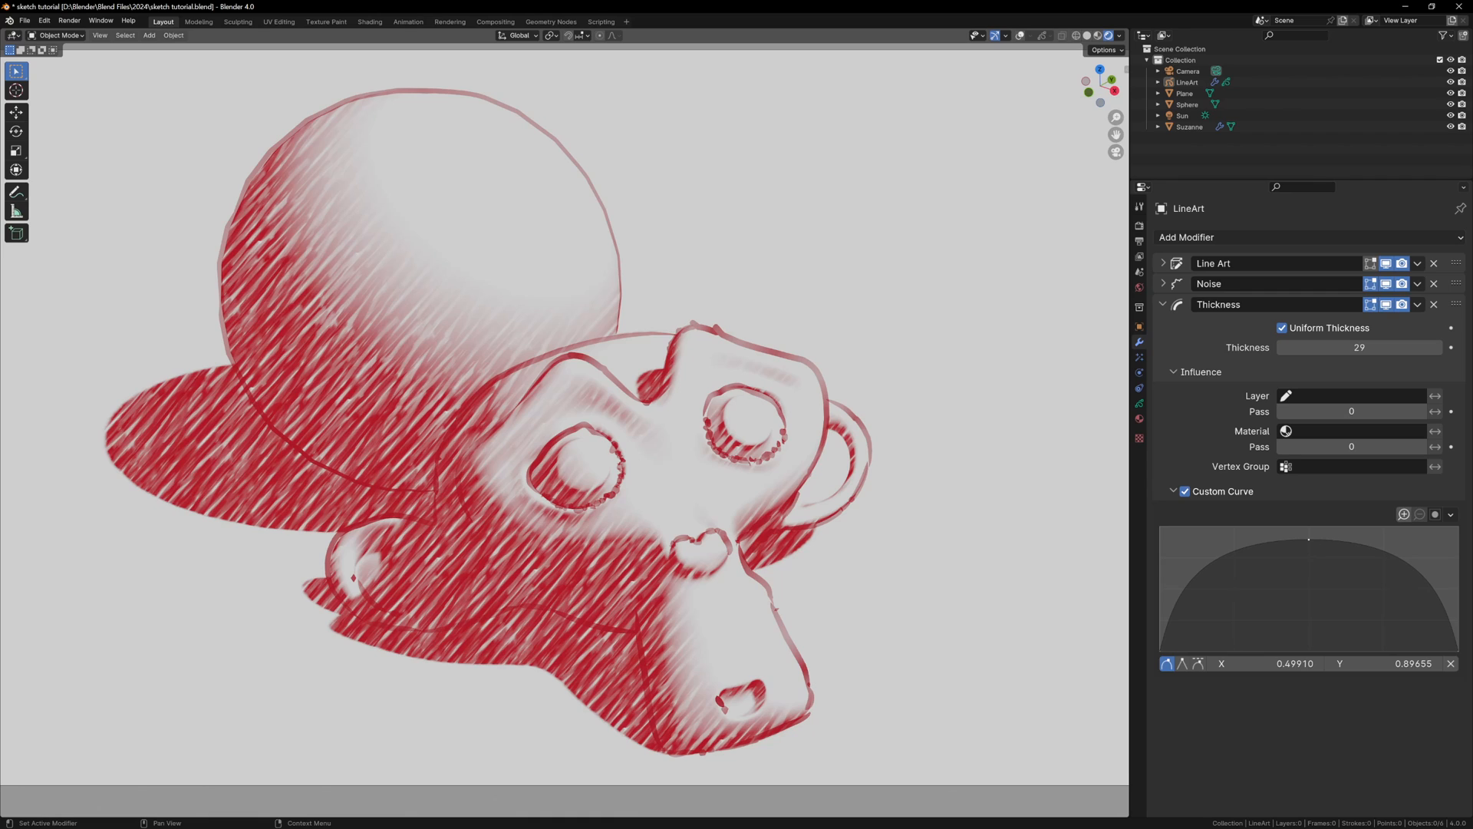
key(ctrl+s)
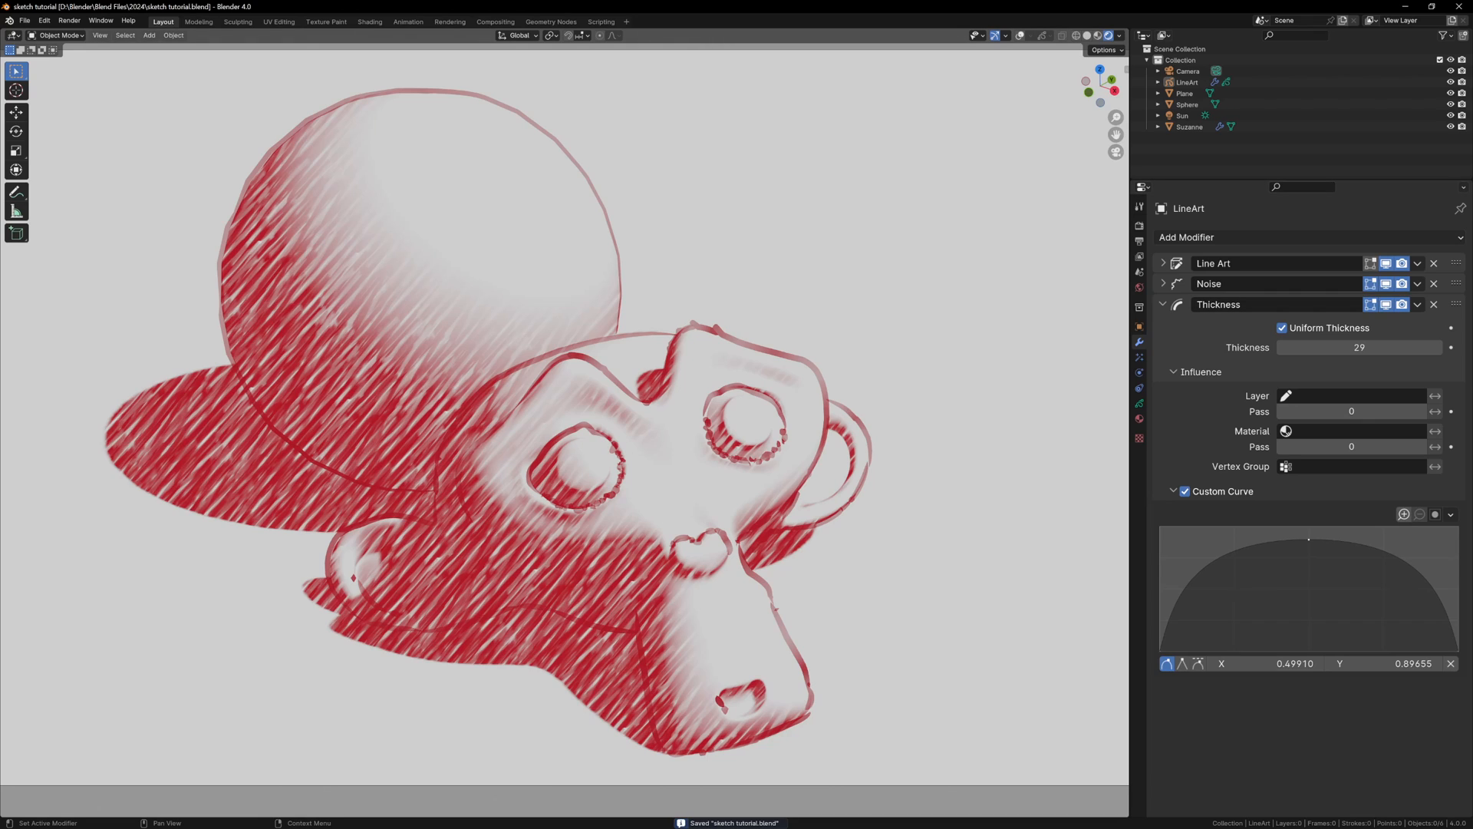
Render the red sketch frame from the Compositing workspace and dismiss the result window
click(495, 21)
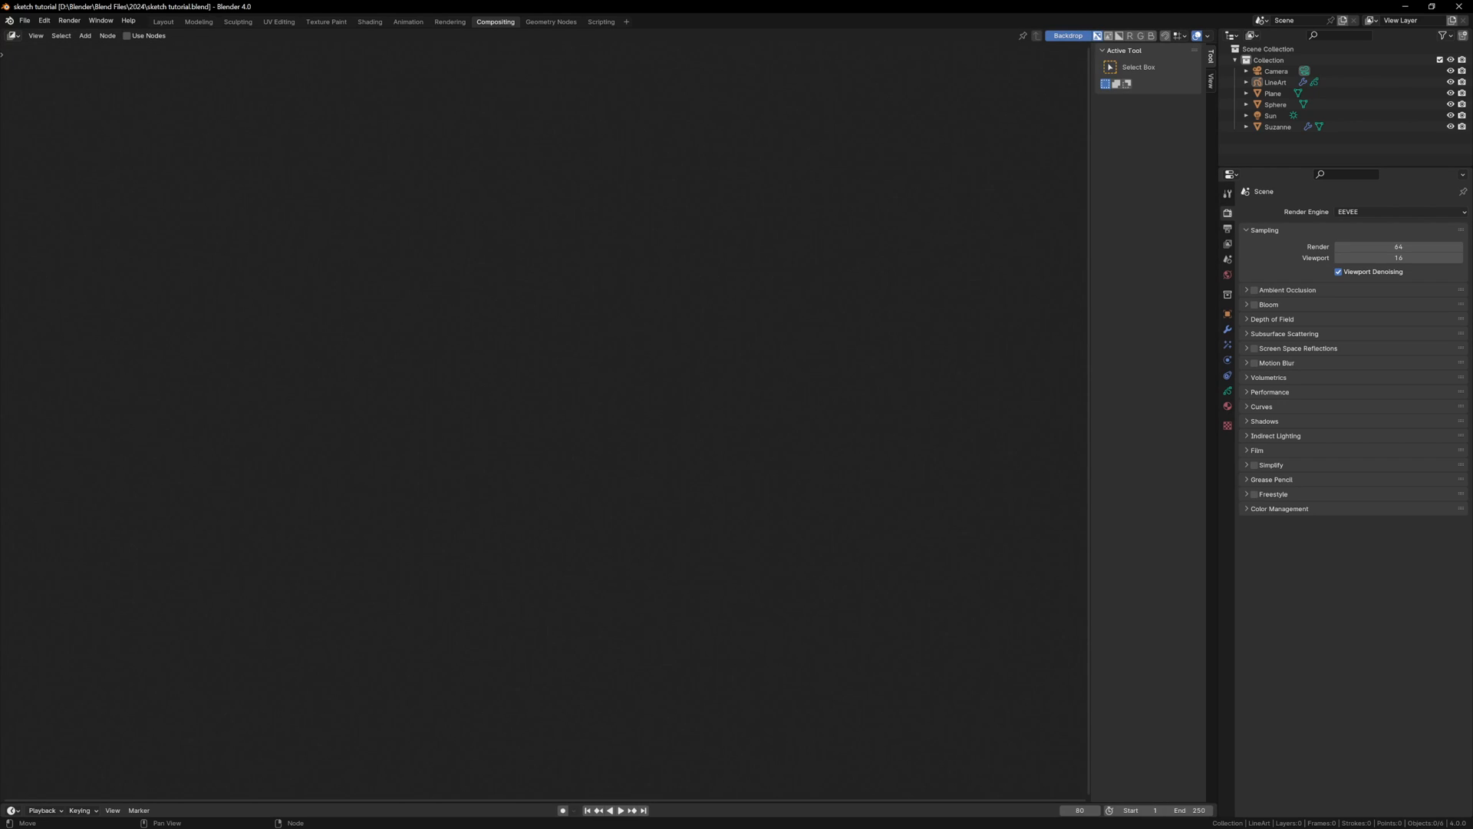
key(F12)
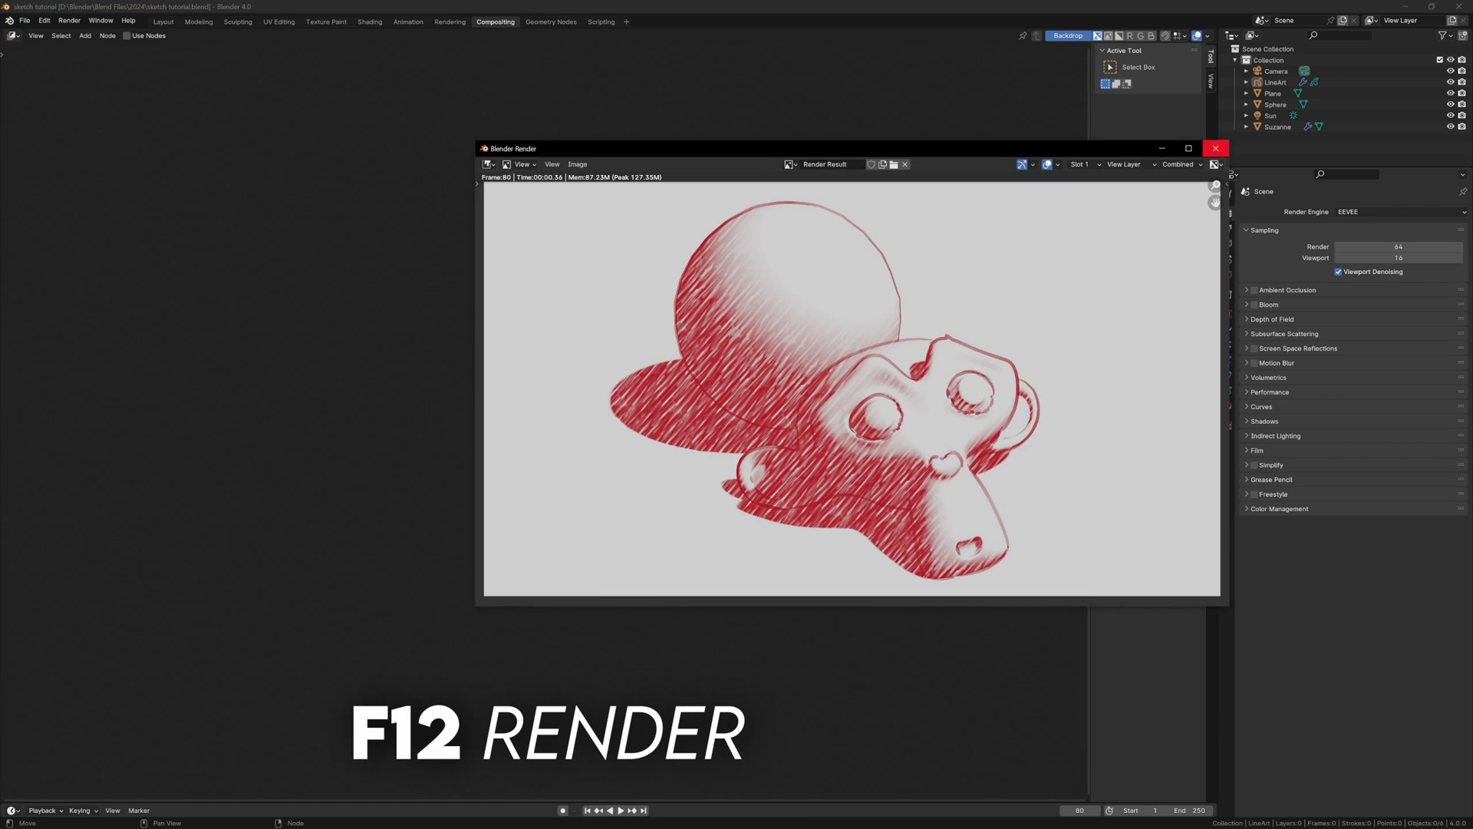
click(1215, 148)
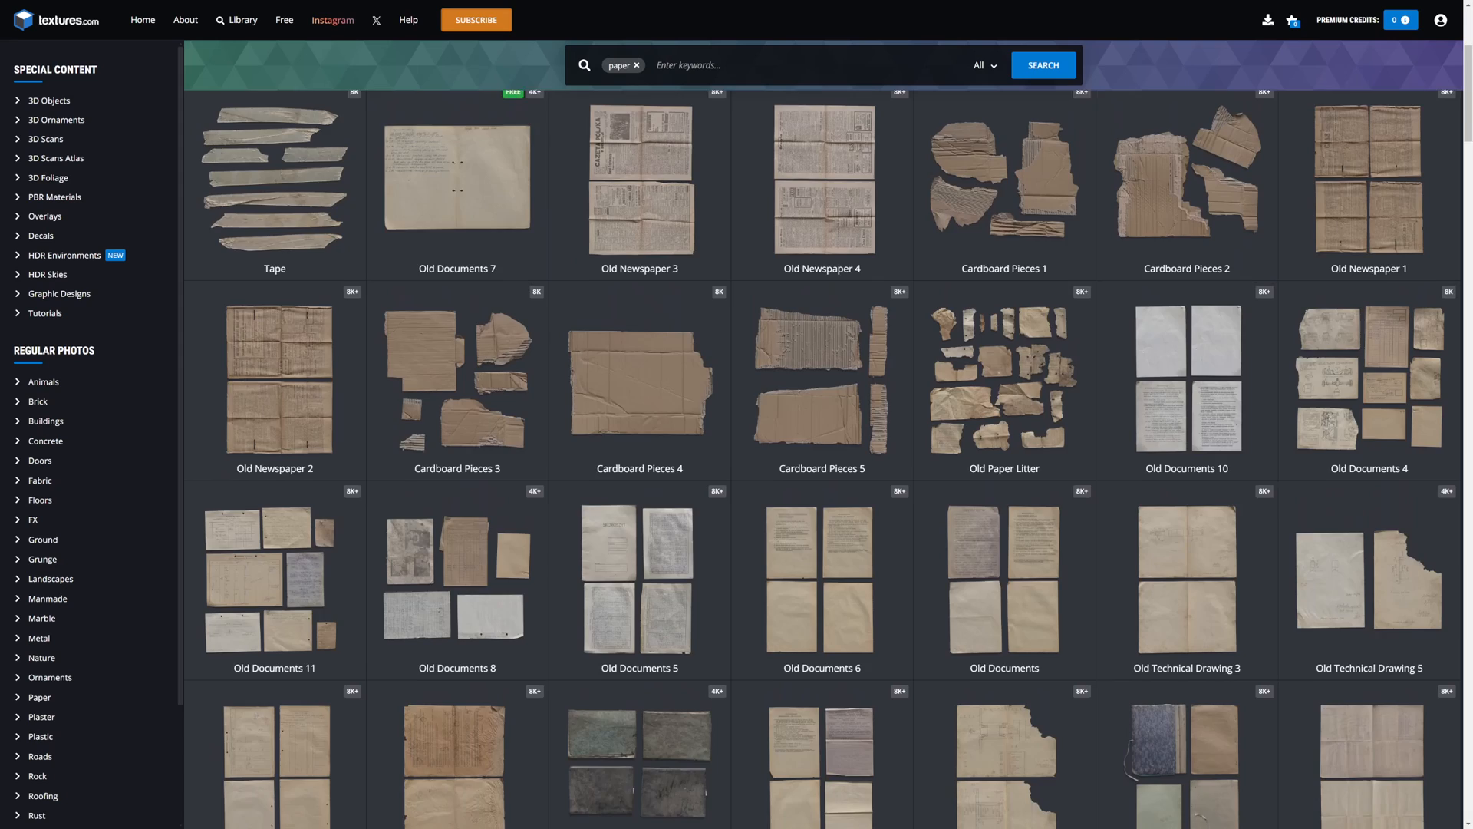
Scroll through the paper texture results to pick a lined-paper sheet
scroll(down, 3)
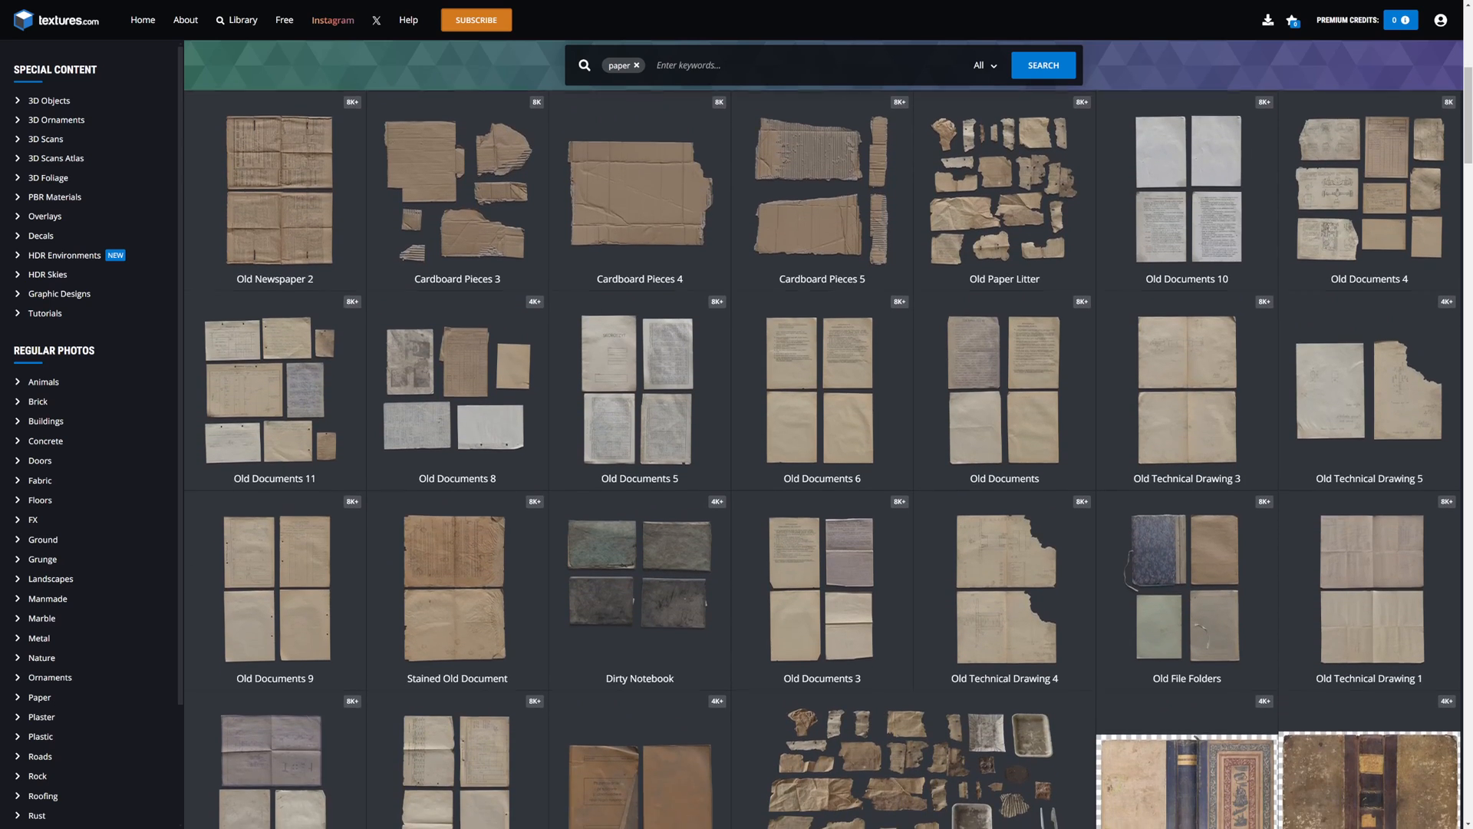
scroll(down, 3)
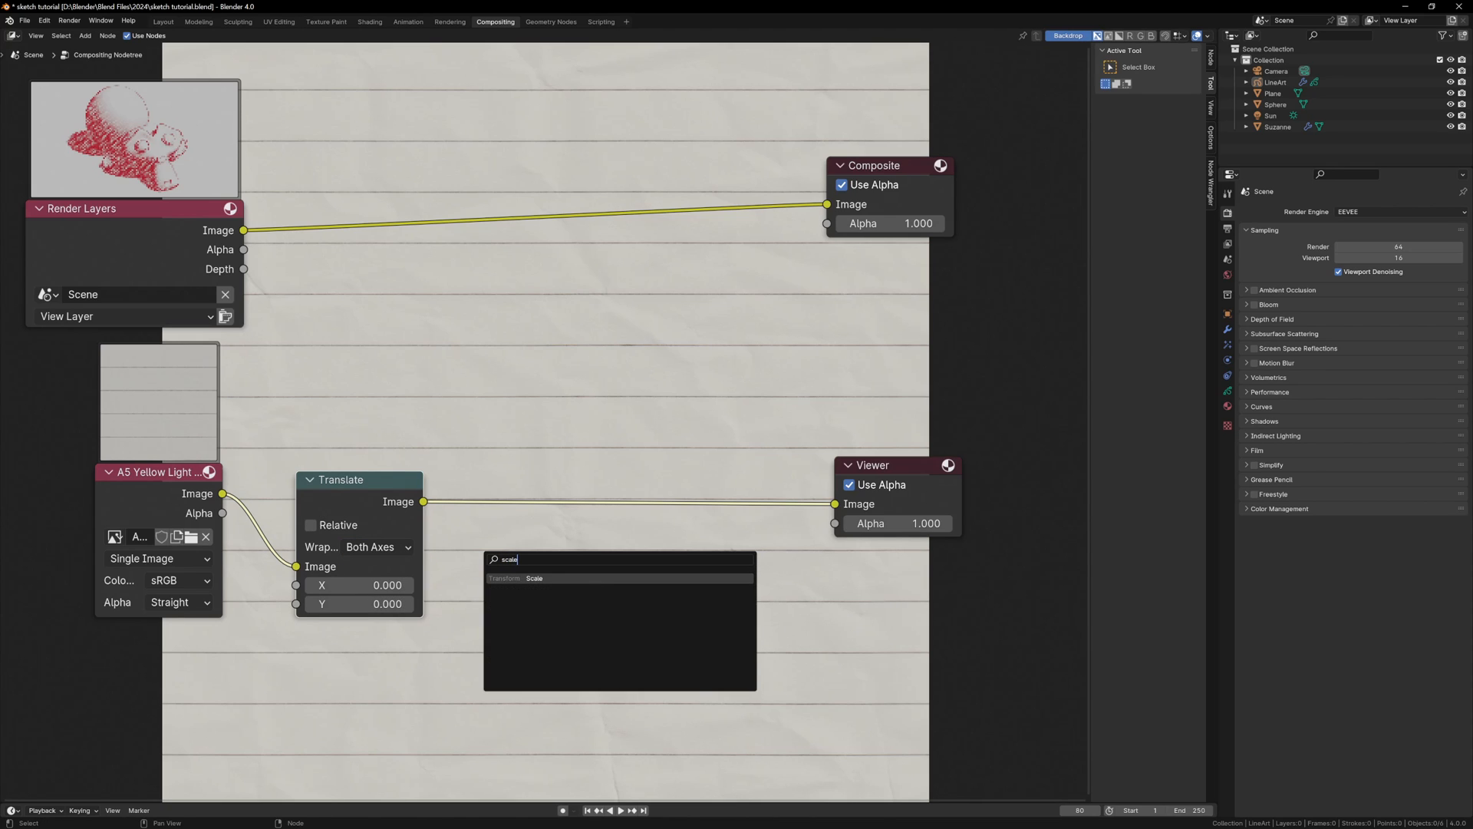
Scale the paper image to 0.57 and Multiply-mix the sketch render over it into Composite
click(534, 579)
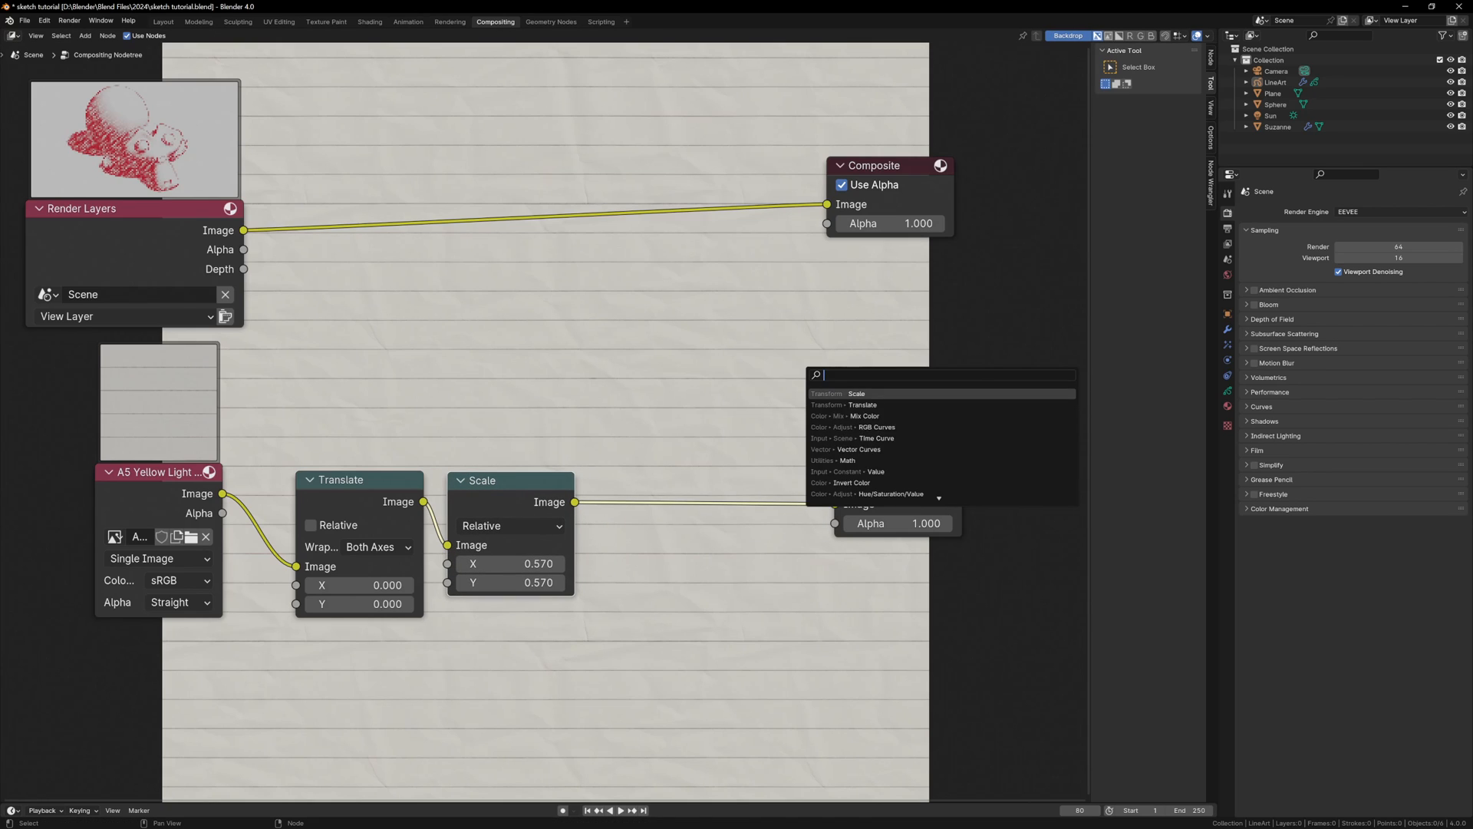
click(866, 416)
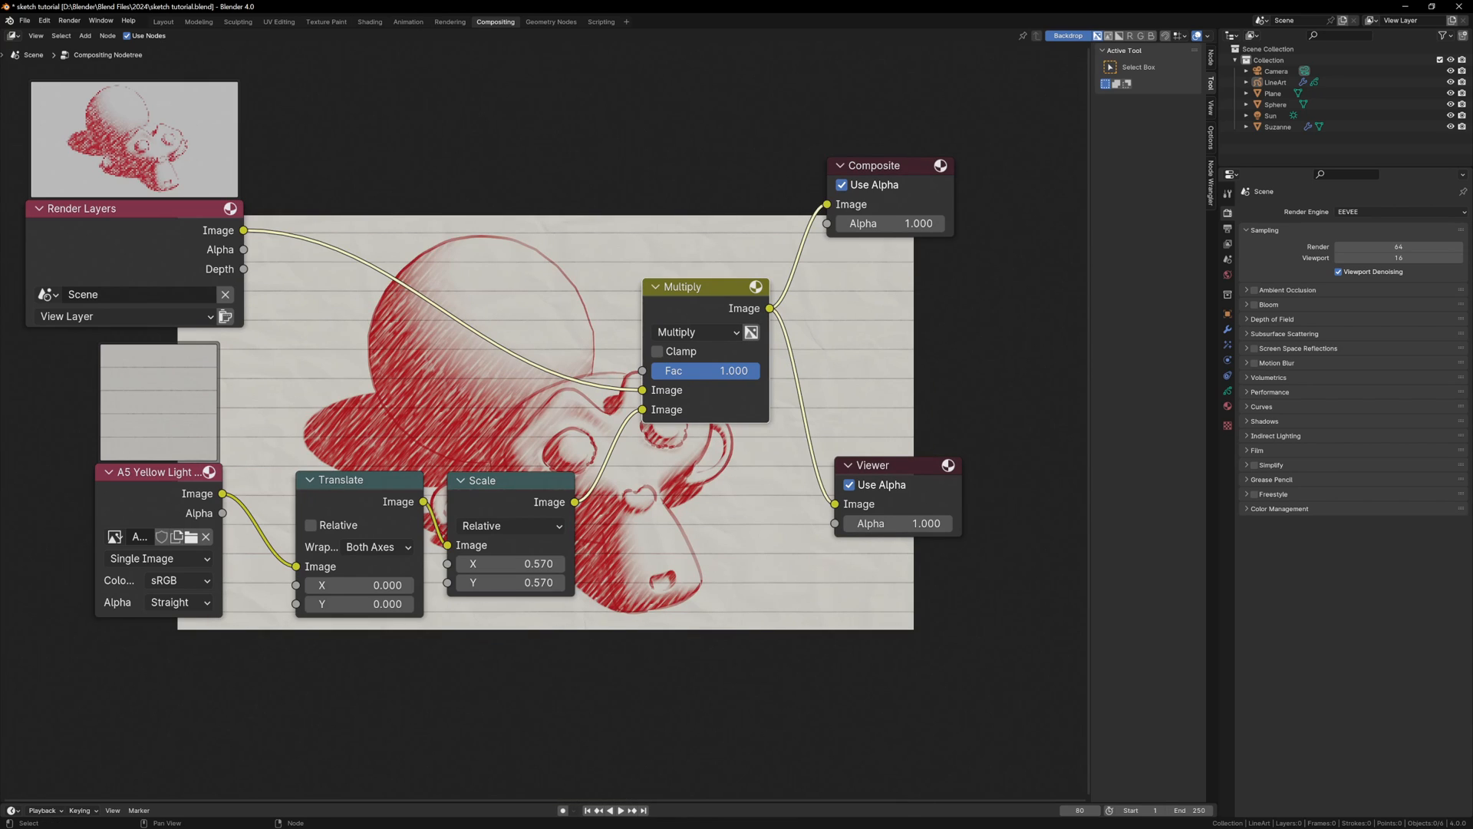
click(161, 20)
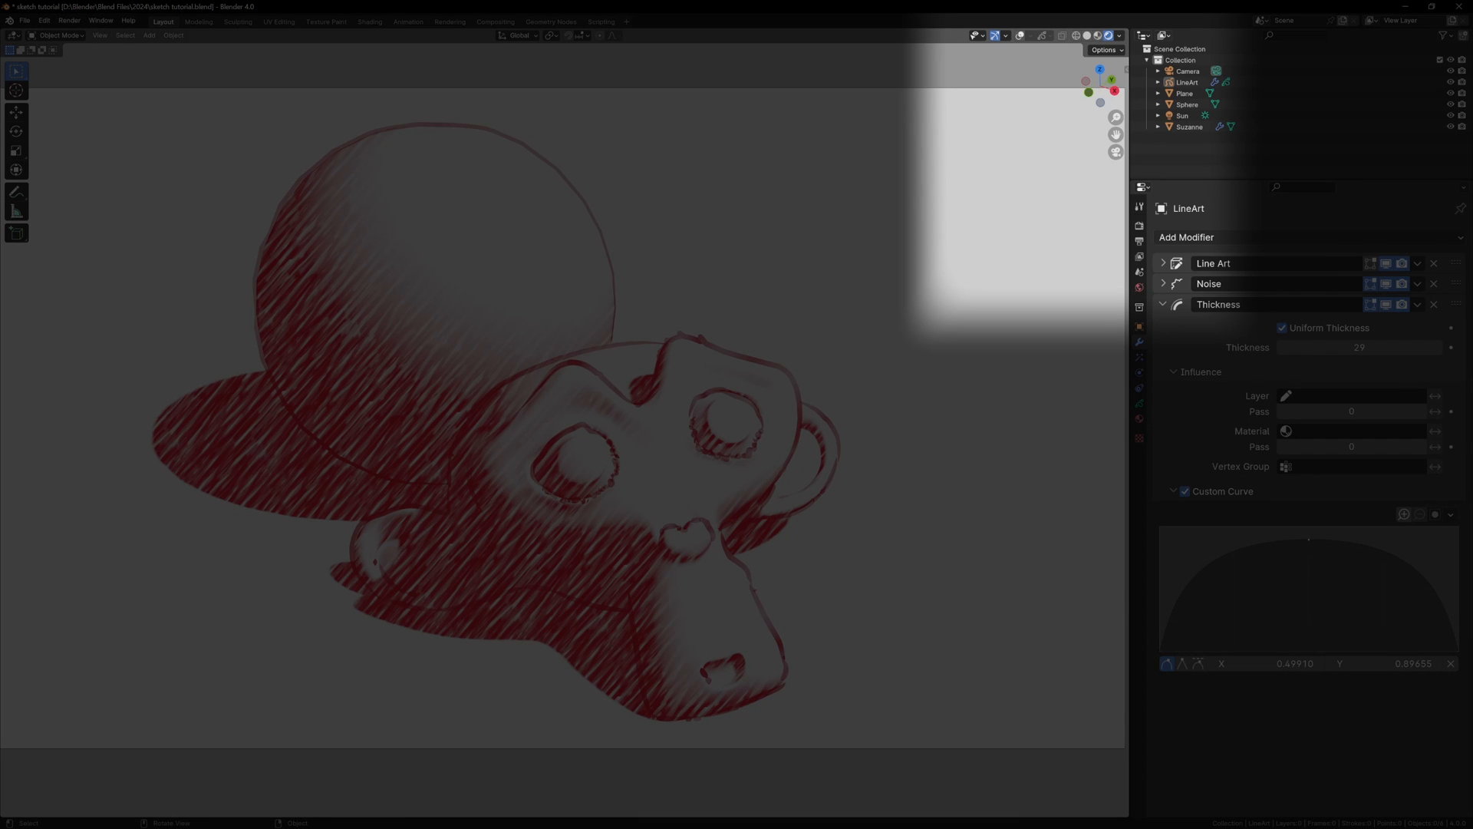
click(1118, 35)
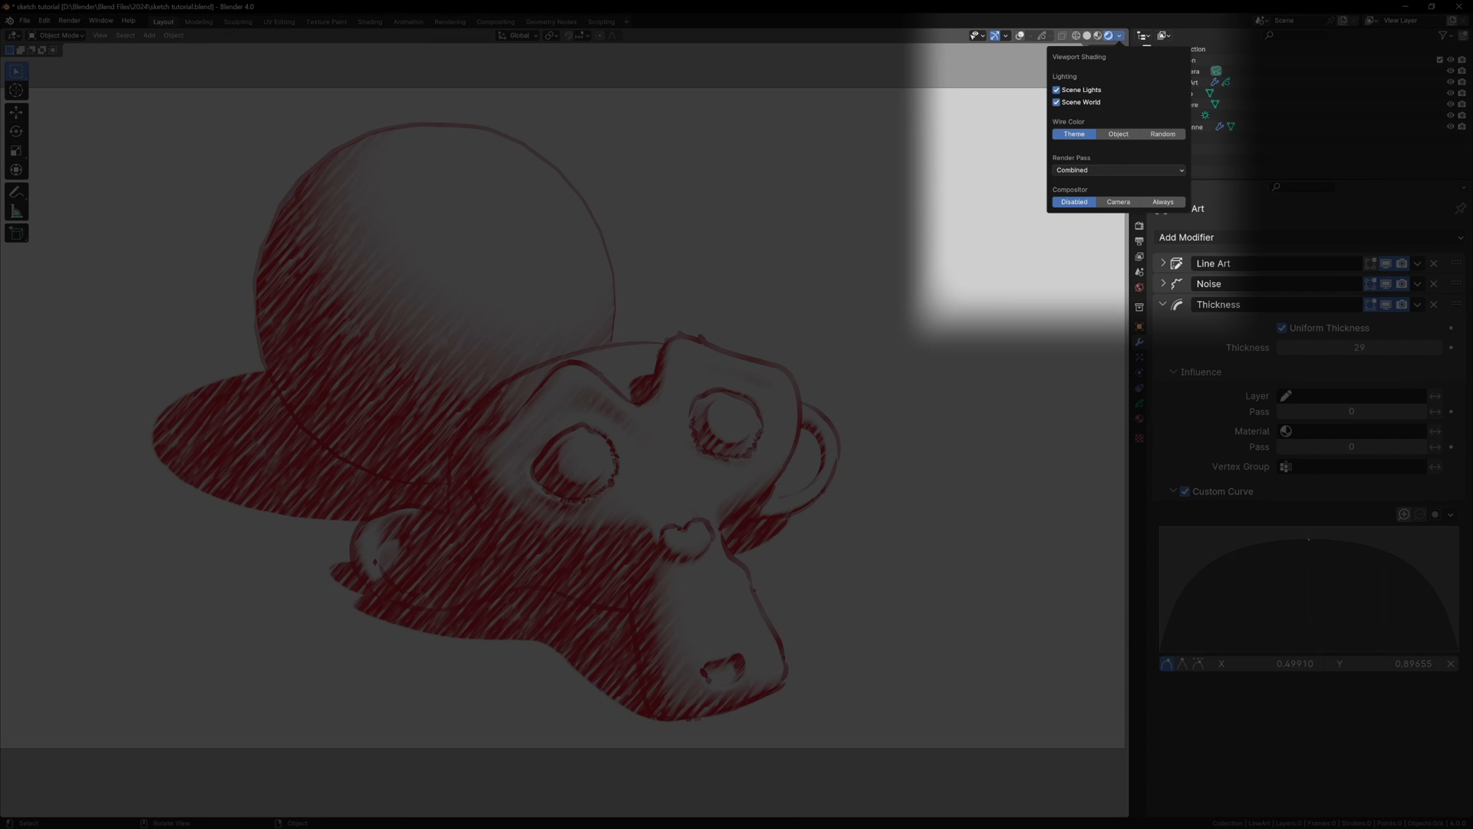